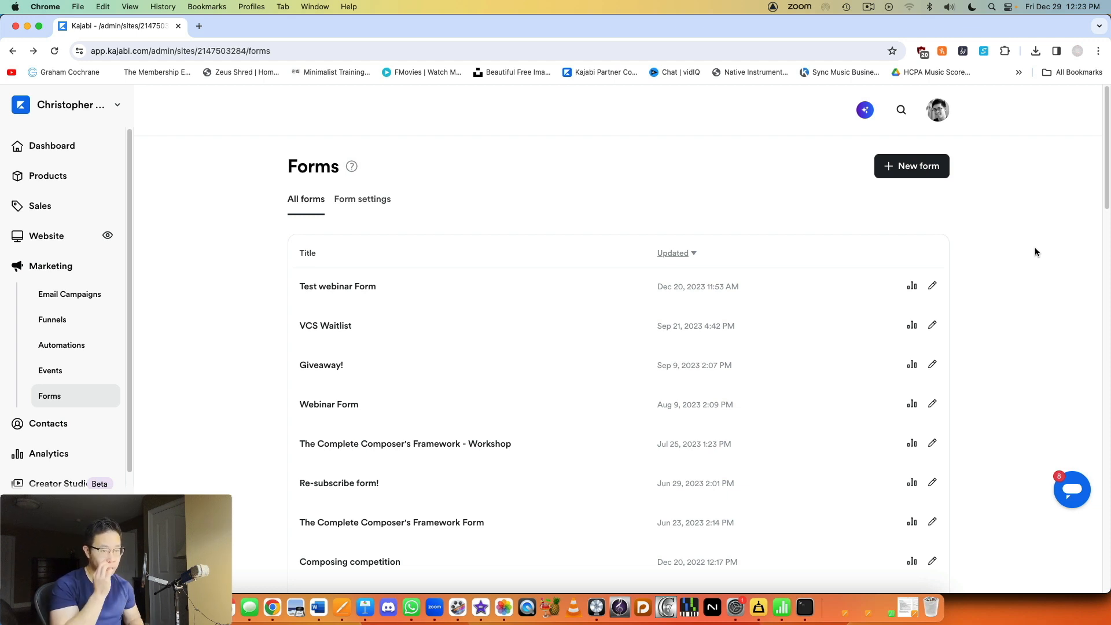
mouse_move(767, 166)
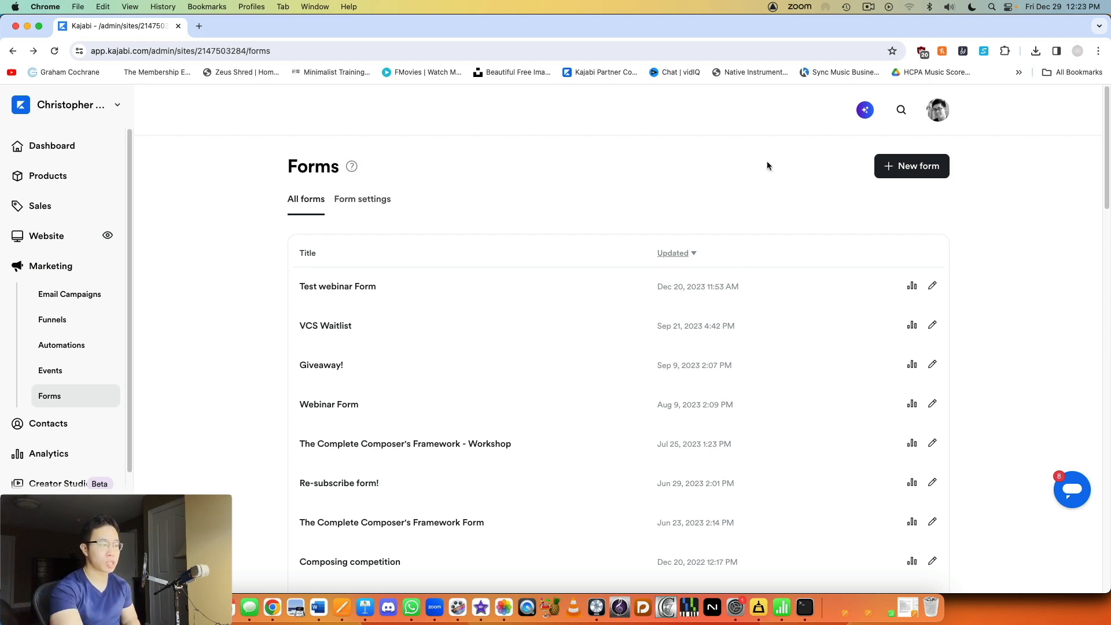
mouse_move(382, 281)
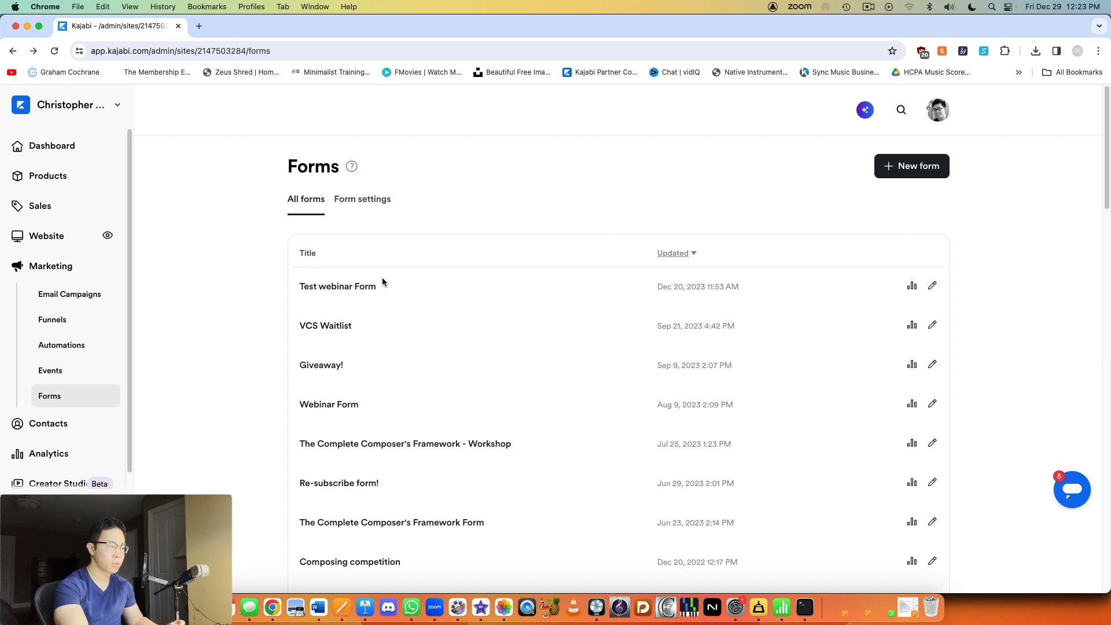
mouse_move(466, 196)
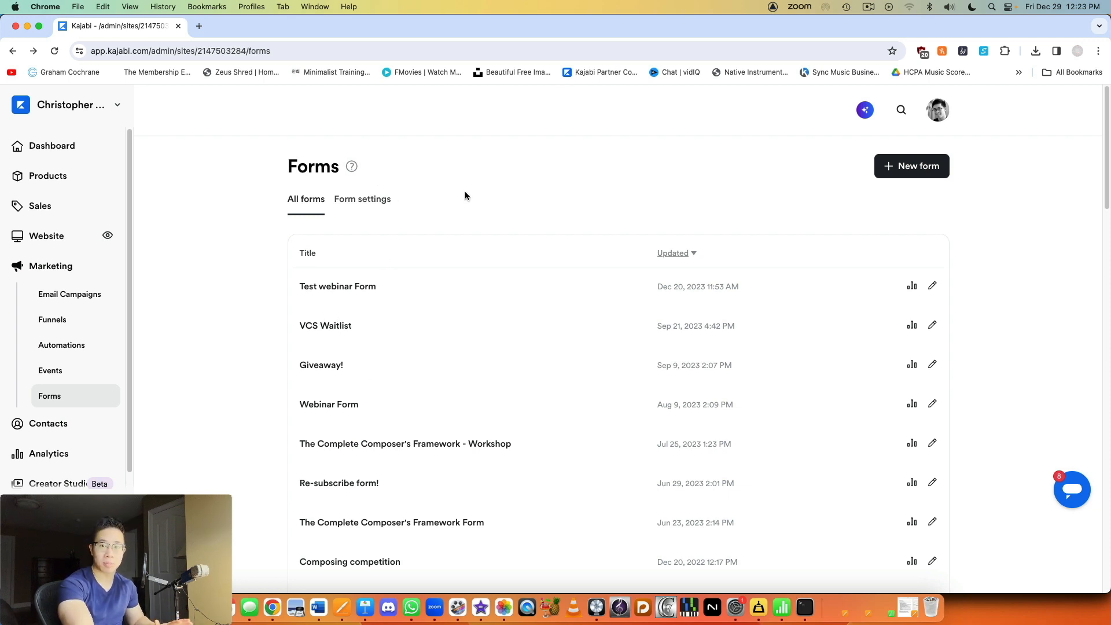
mouse_move(493, 195)
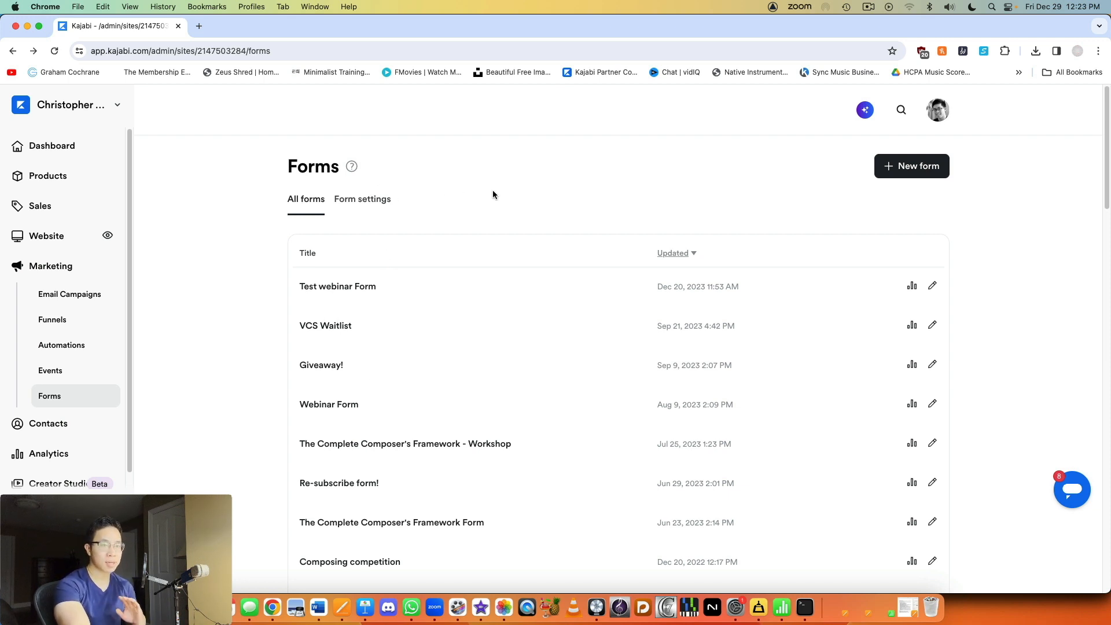
mouse_move(498, 204)
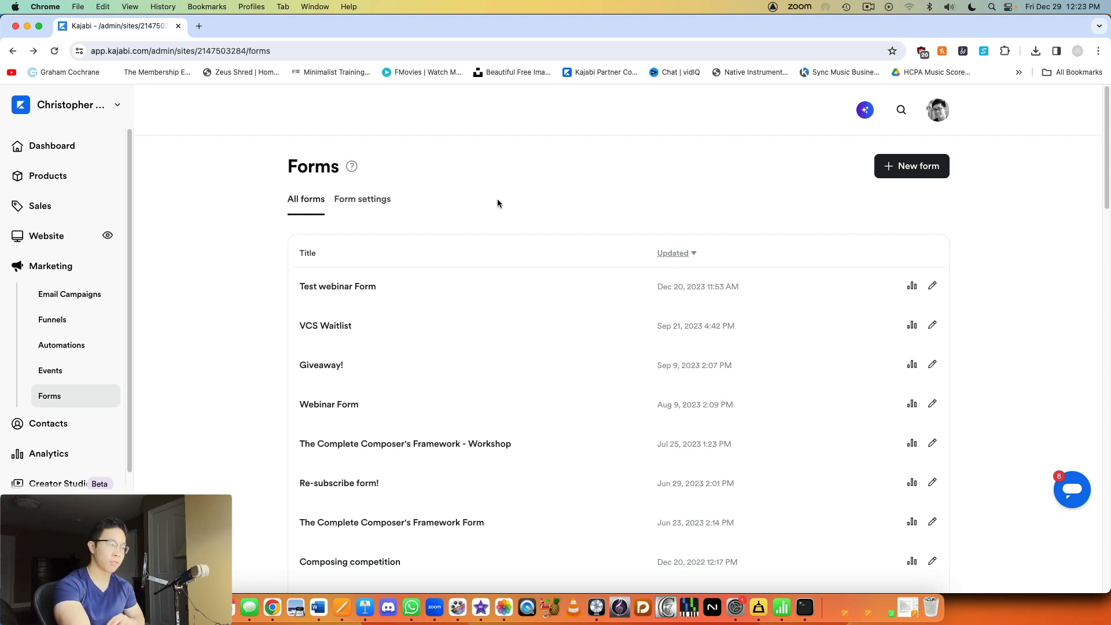
mouse_move(383, 297)
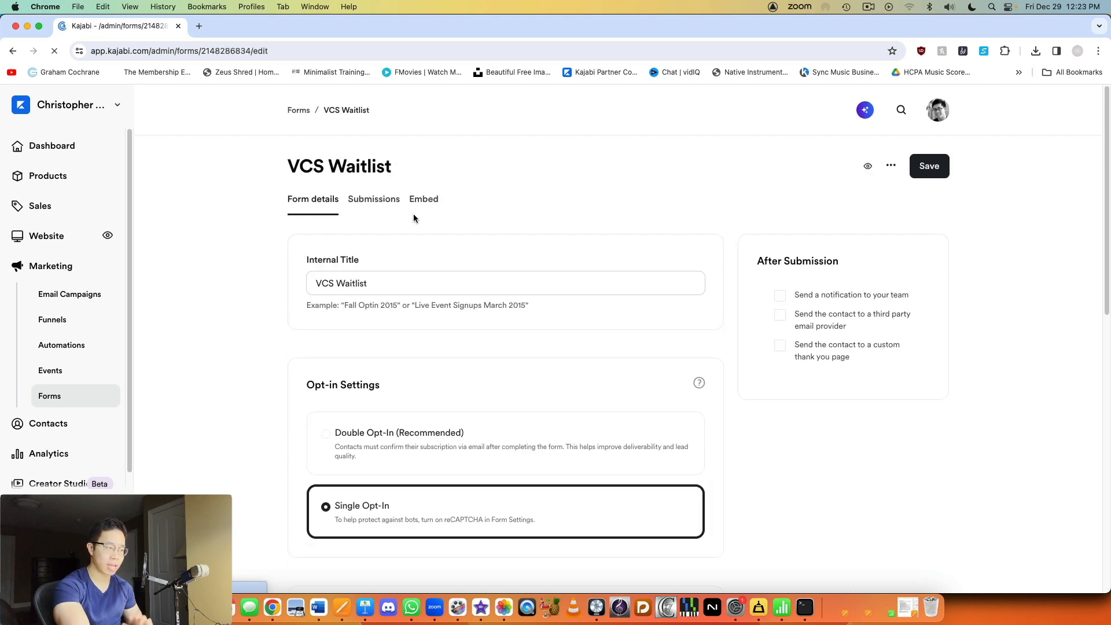
Bring the VCS Waitlist form's automations into view: two sequence subscriptions, waitlist email and tag.
scroll(down, 3)
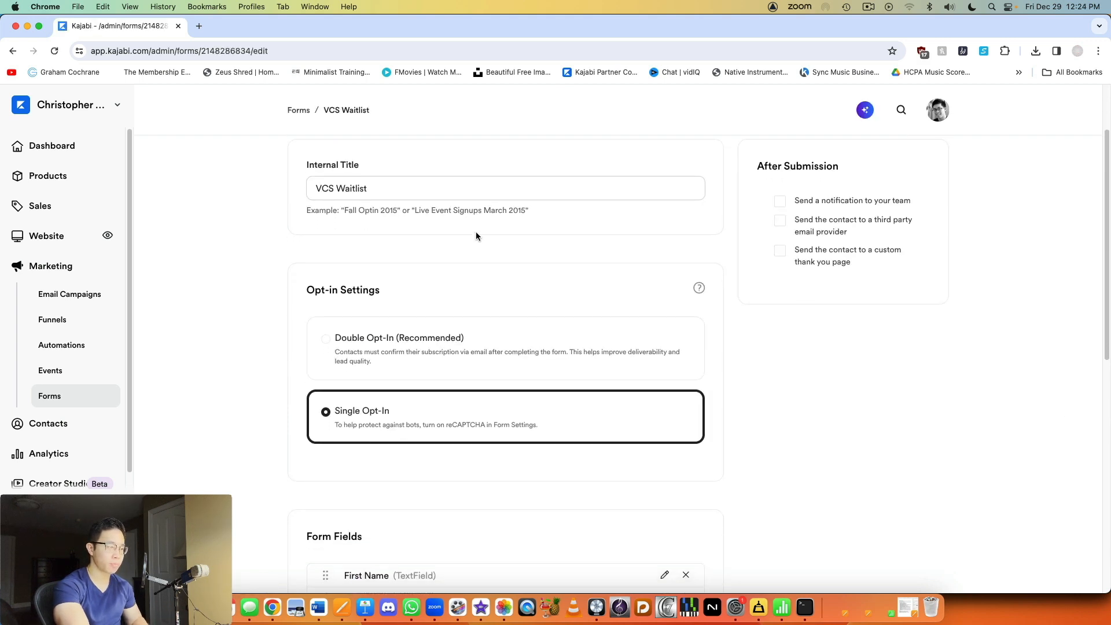
click(336, 187)
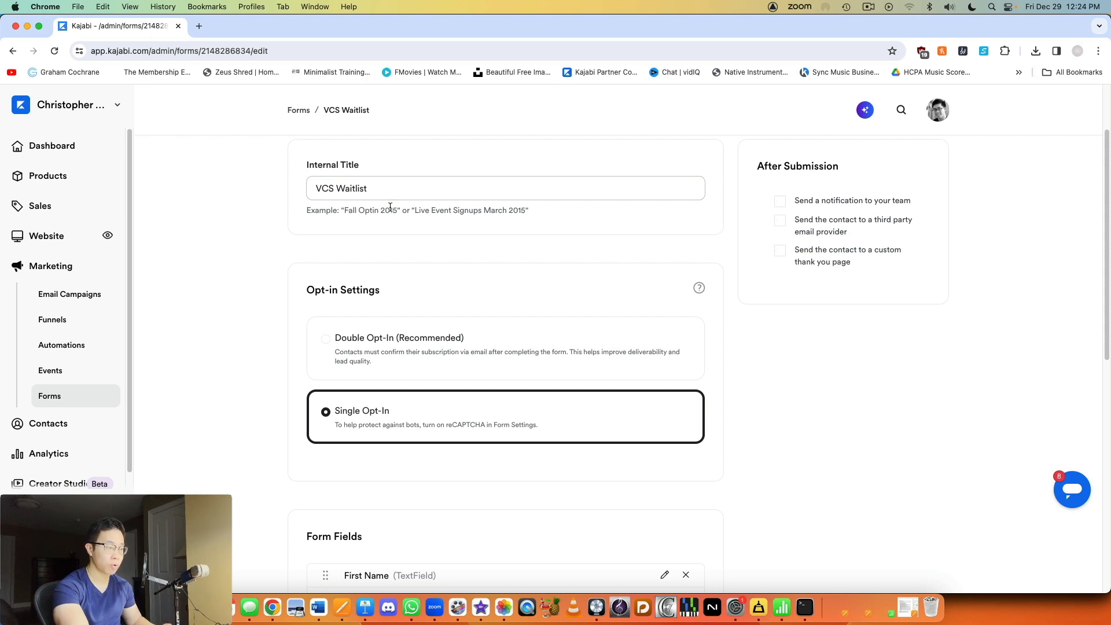
scroll(down, 3)
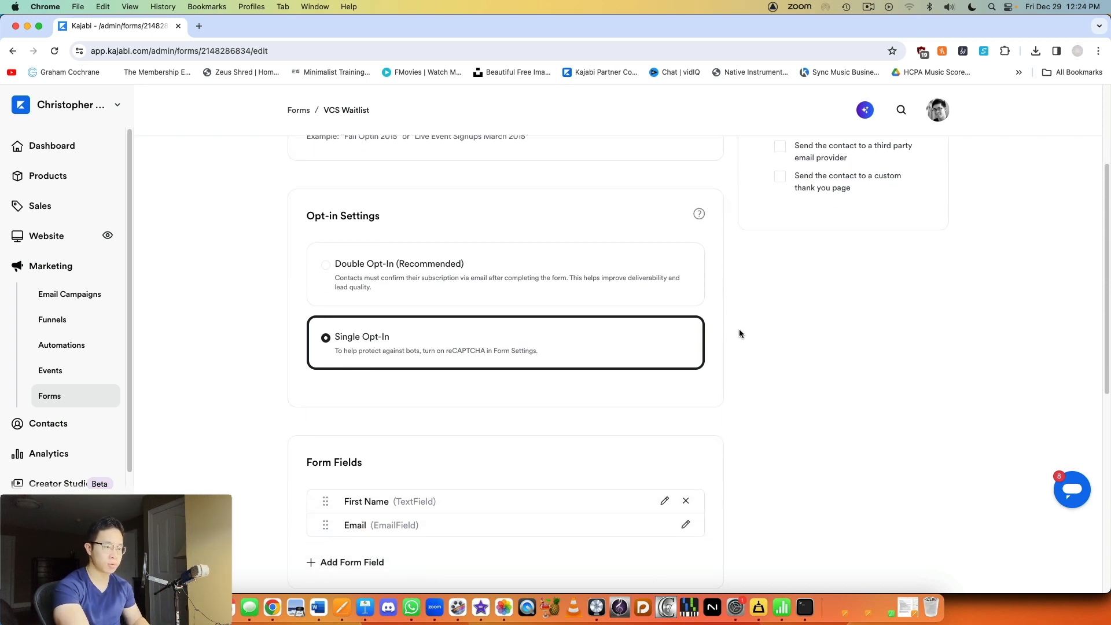
scroll(down, 3)
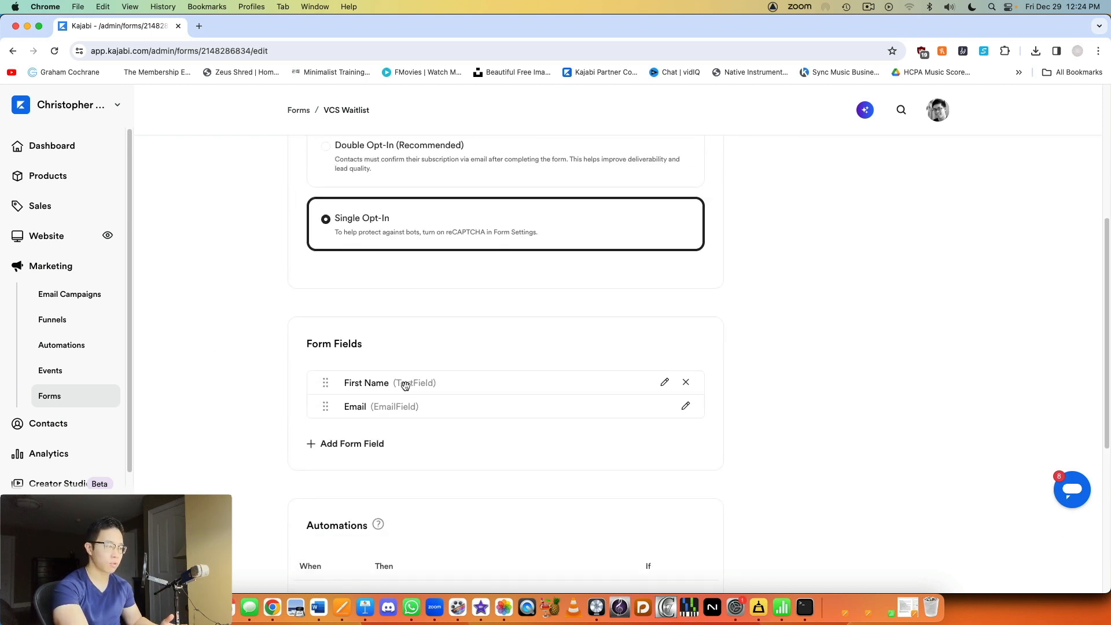
scroll(down, 3)
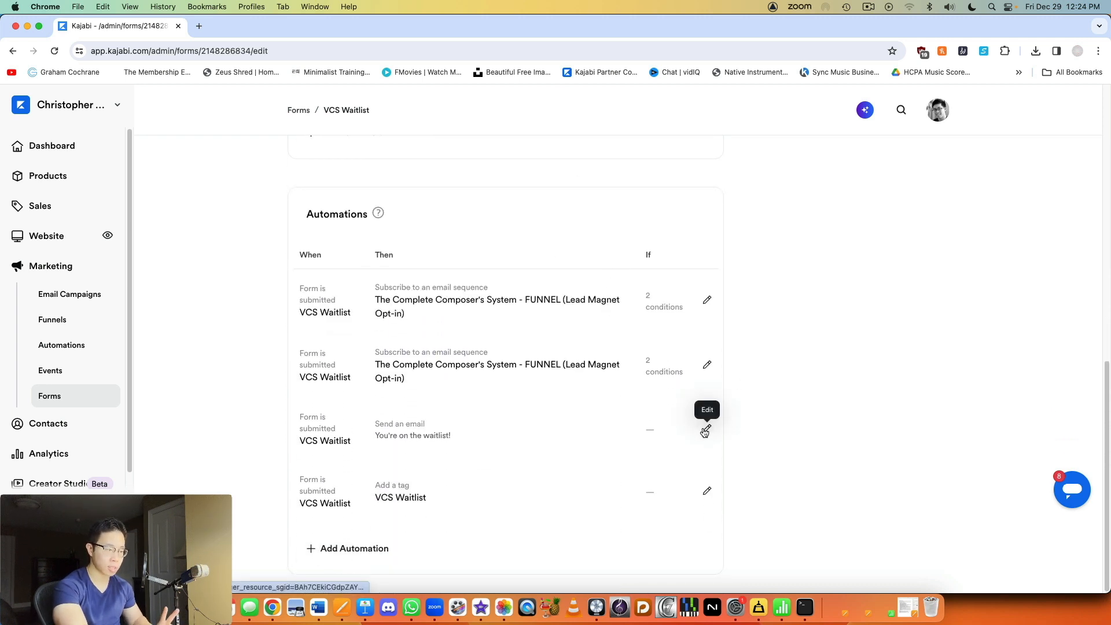
click(705, 430)
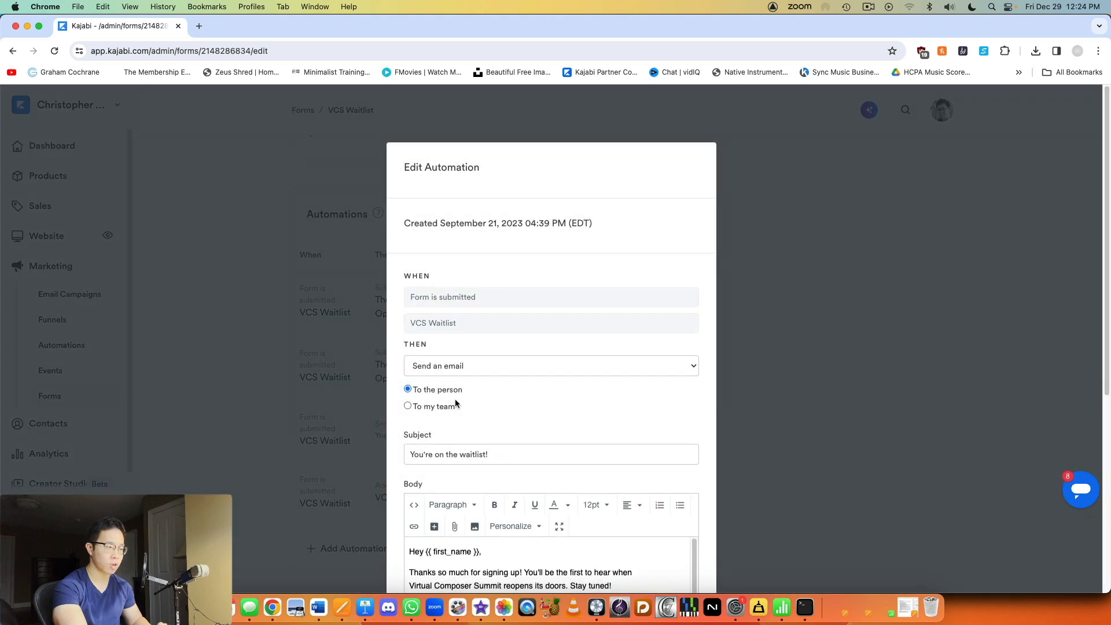
scroll(down, 3)
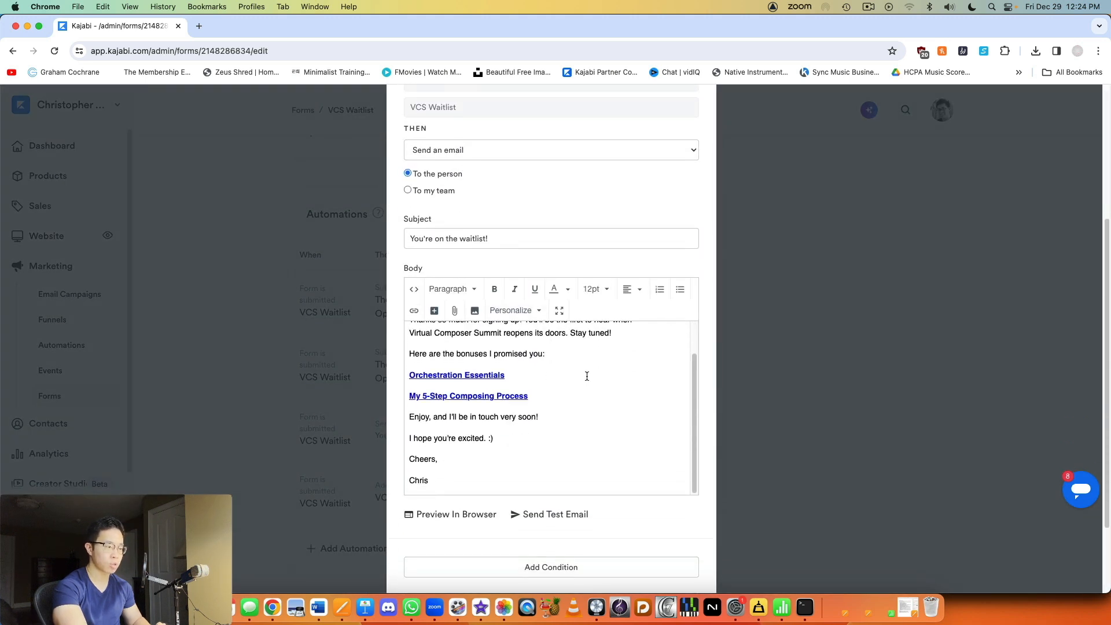
scroll(up, 3)
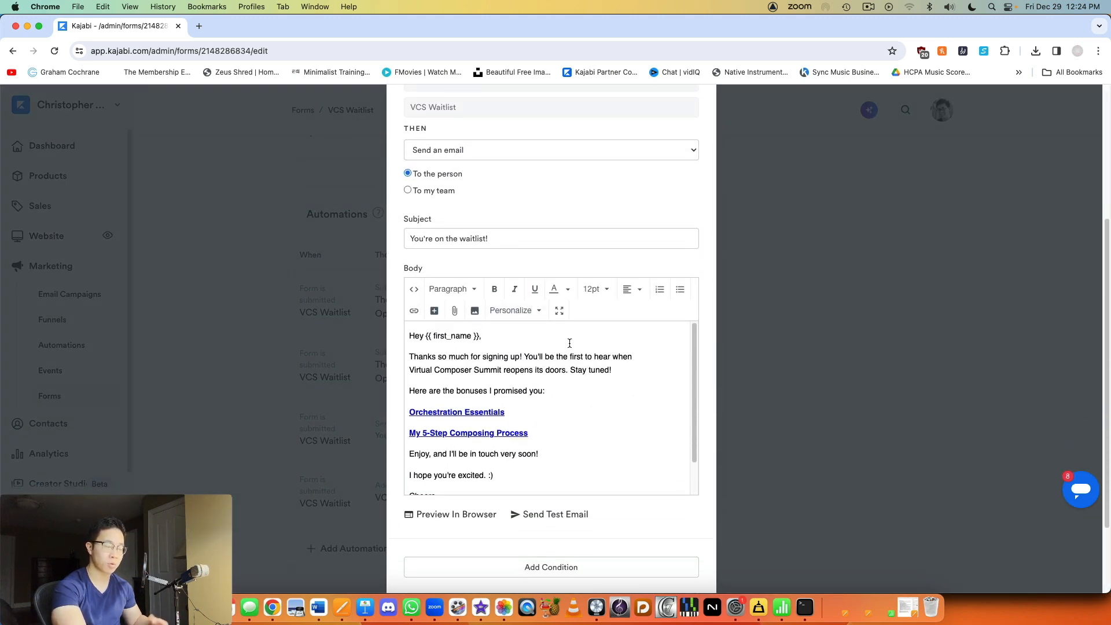
mouse_move(460, 229)
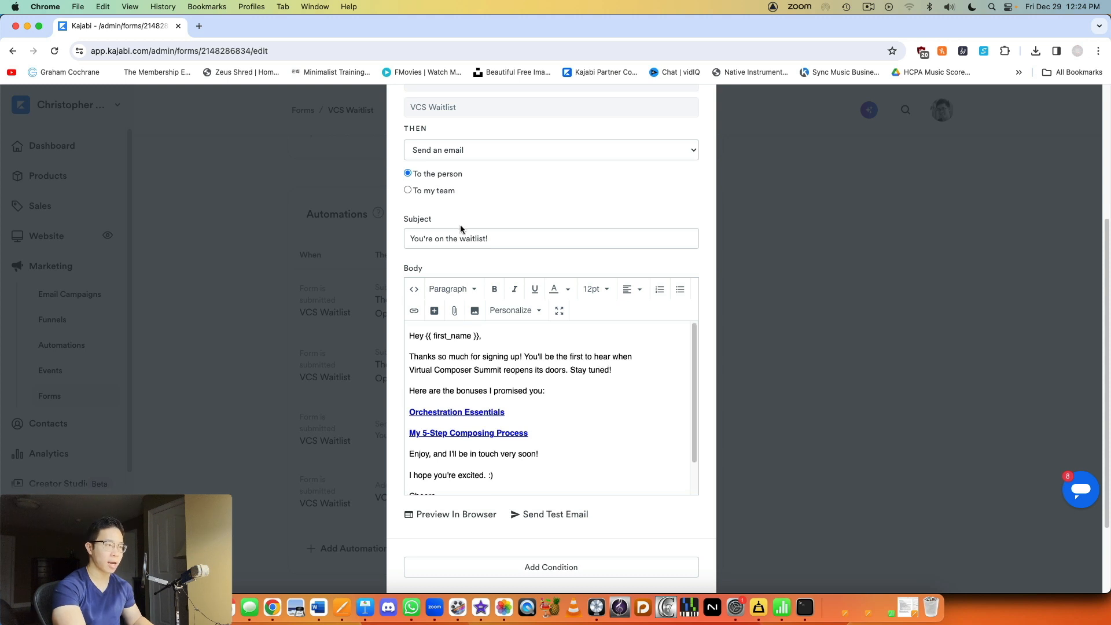
click(549, 149)
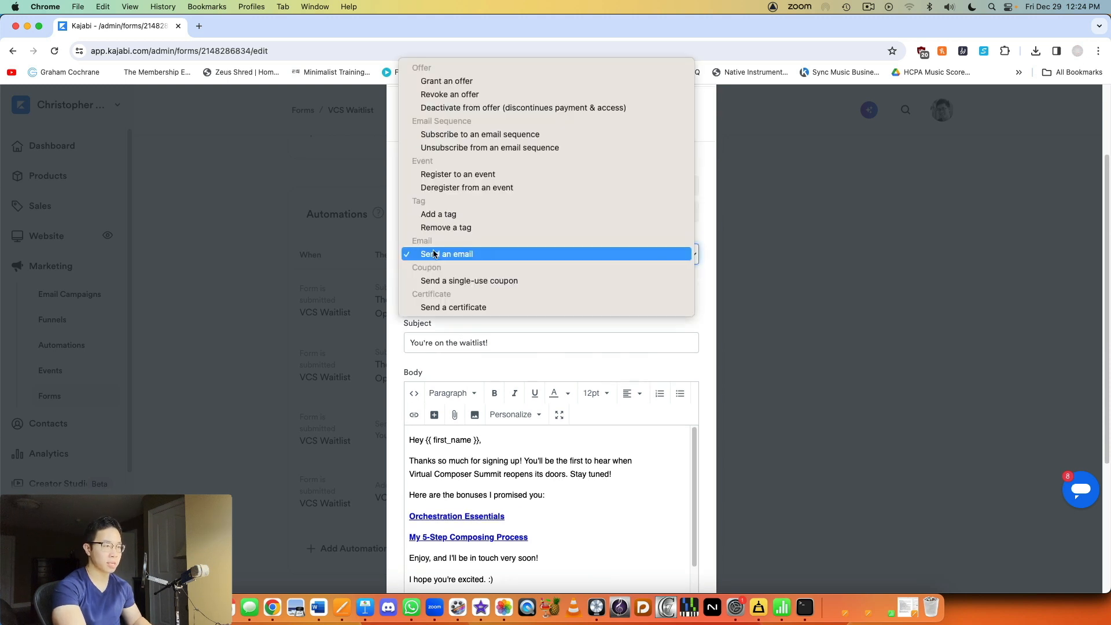
click(451, 253)
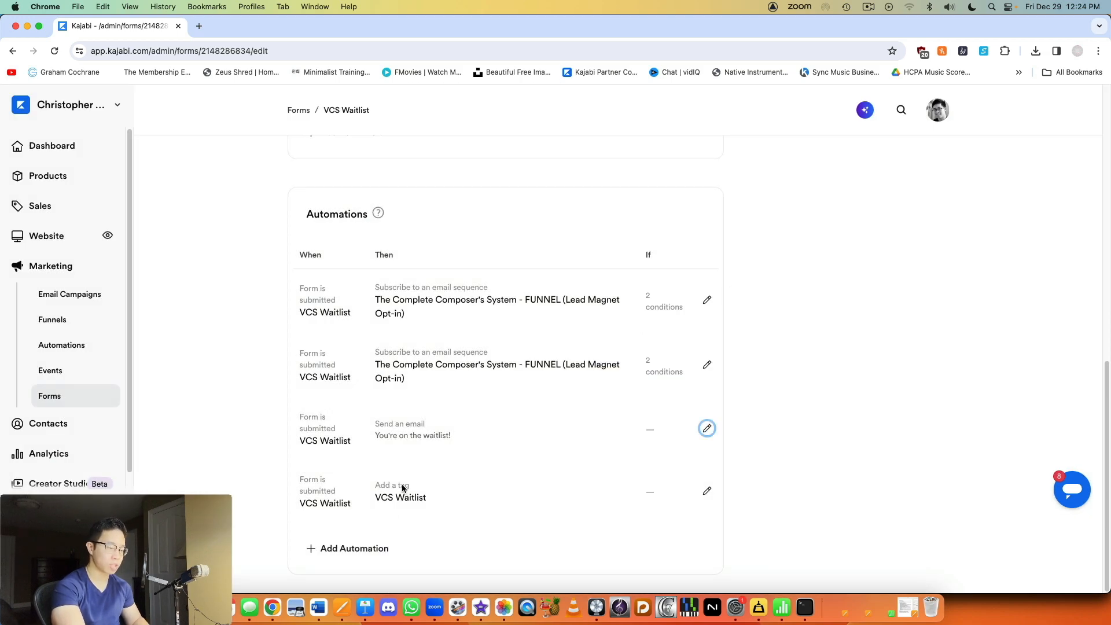
mouse_move(706, 491)
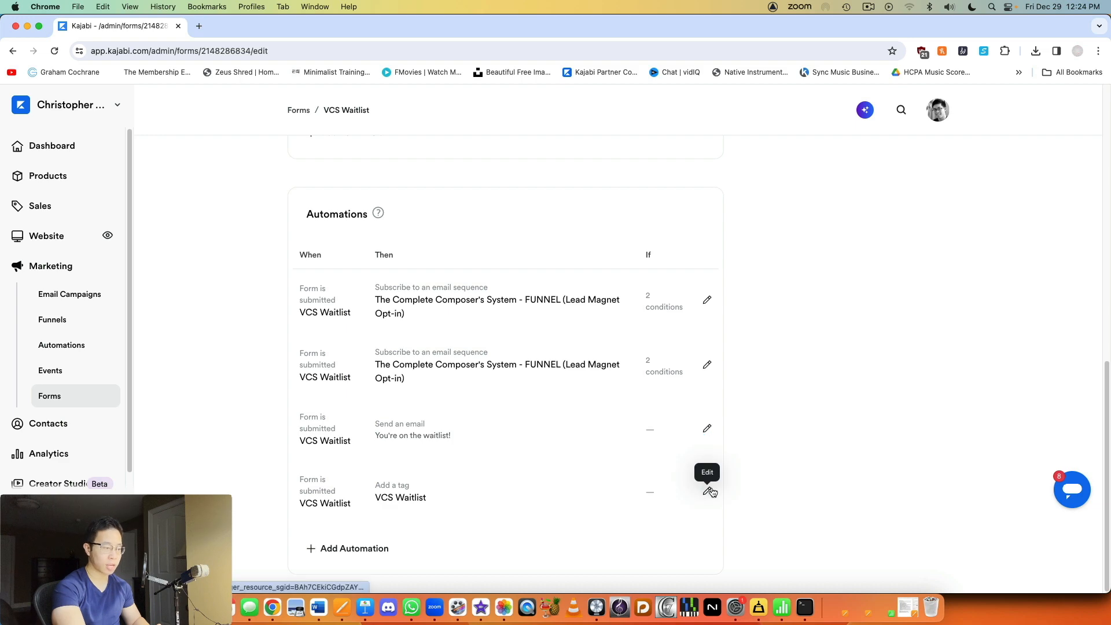
Review the VCS Waitlist tag automation, keeping its action as adding a tag.
click(707, 492)
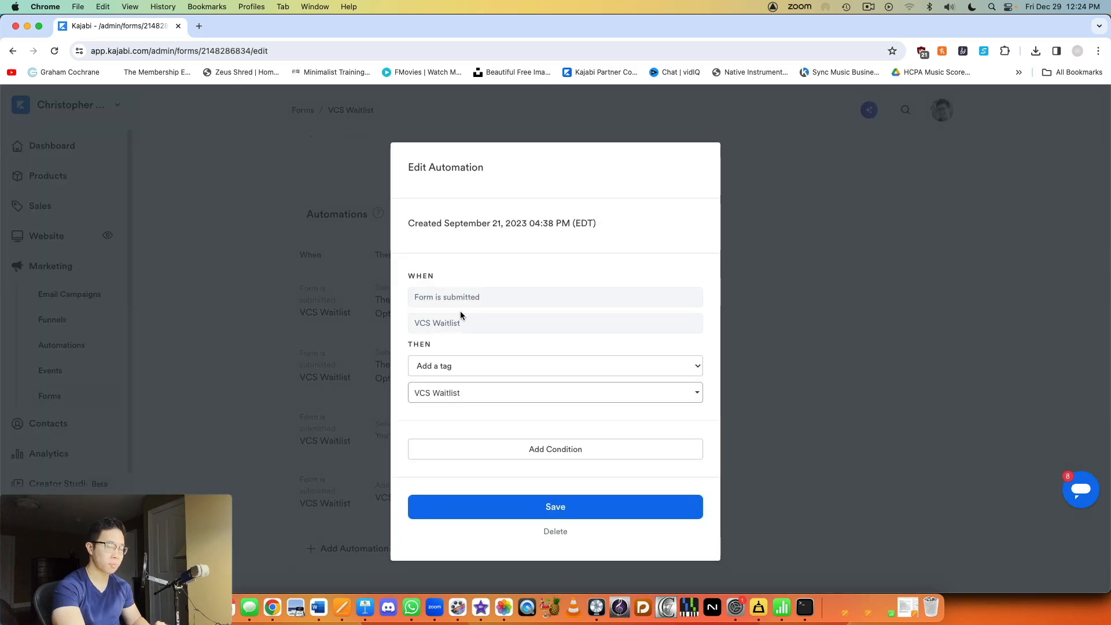
click(555, 366)
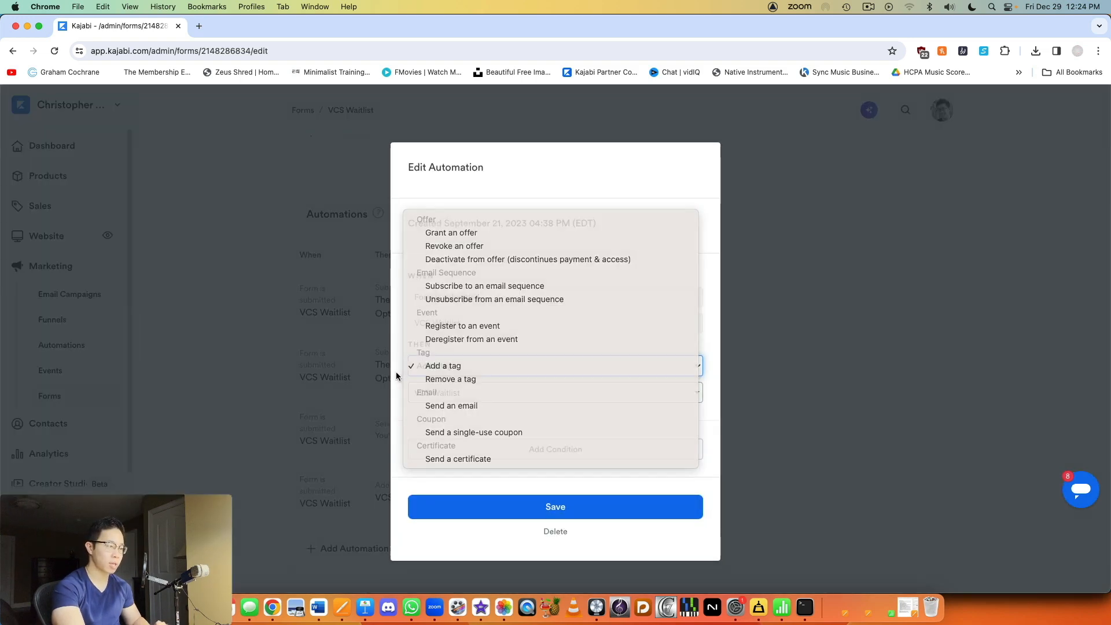
click(443, 365)
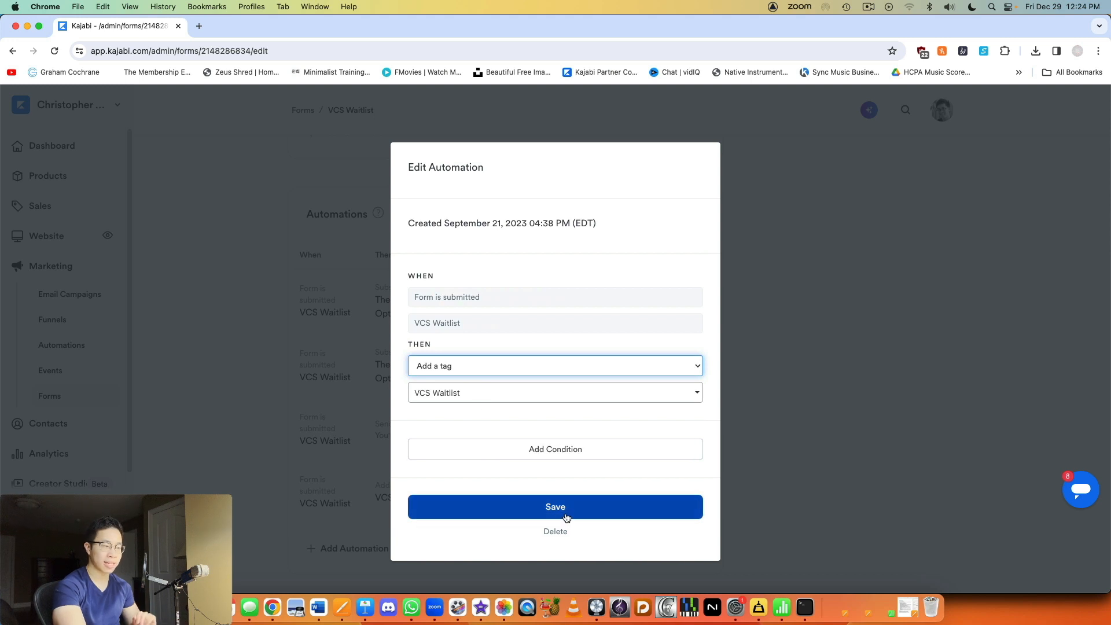
mouse_move(579, 507)
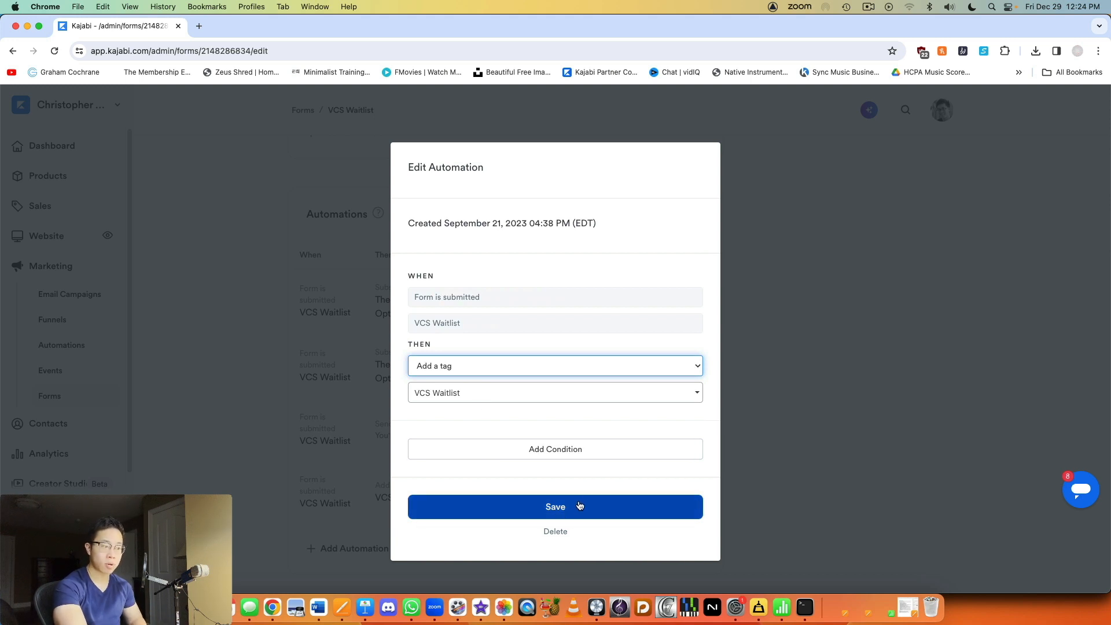
mouse_move(918, 324)
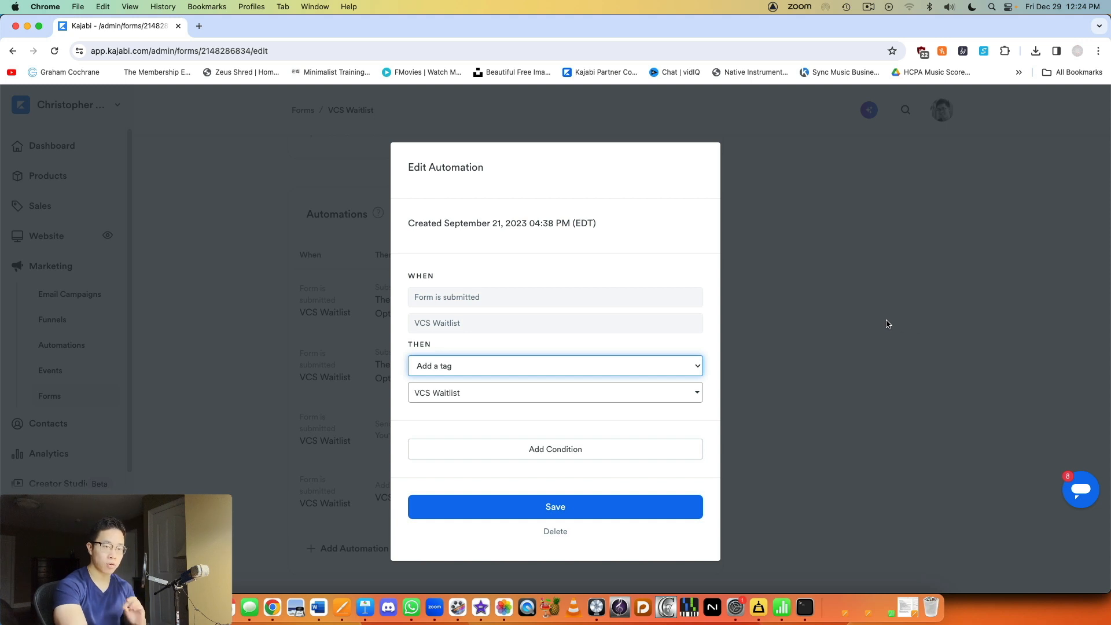
mouse_move(864, 322)
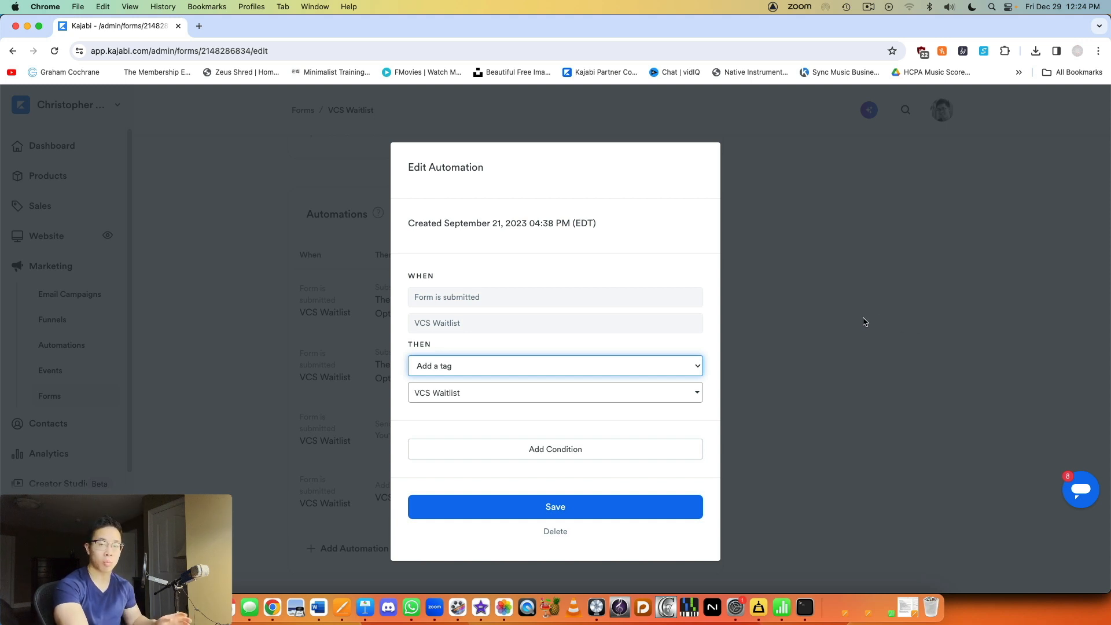
mouse_move(849, 309)
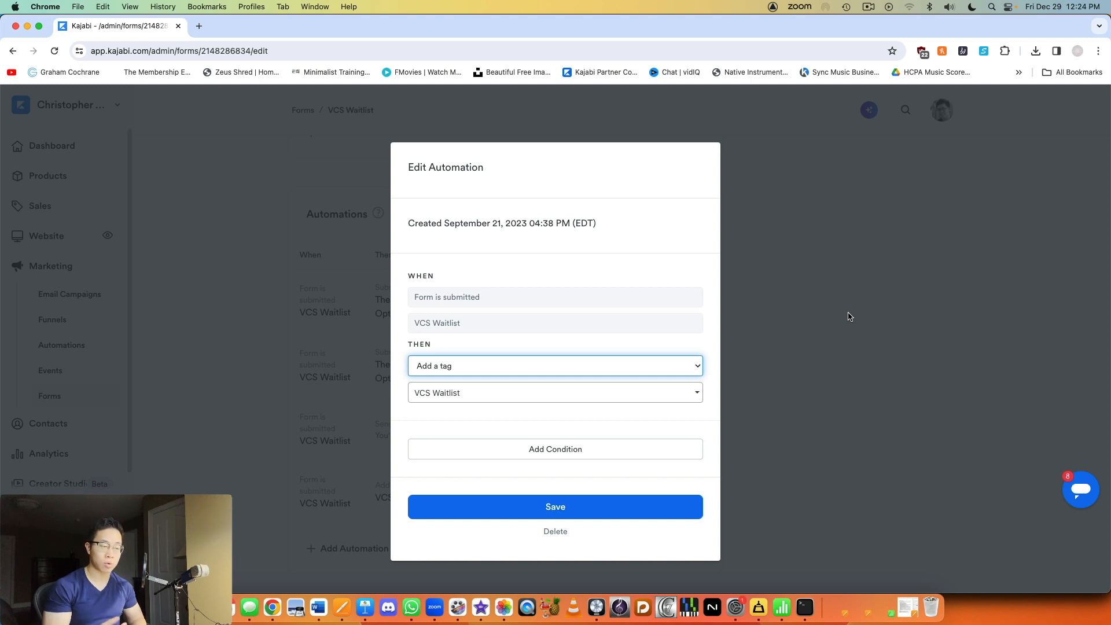
mouse_move(503, 287)
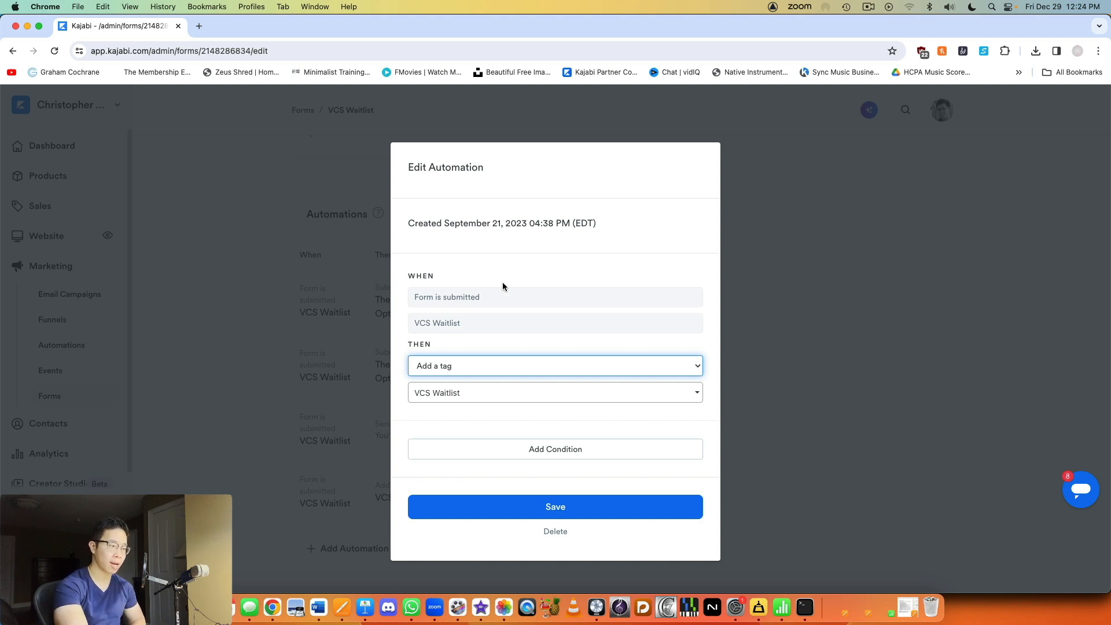
mouse_move(895, 291)
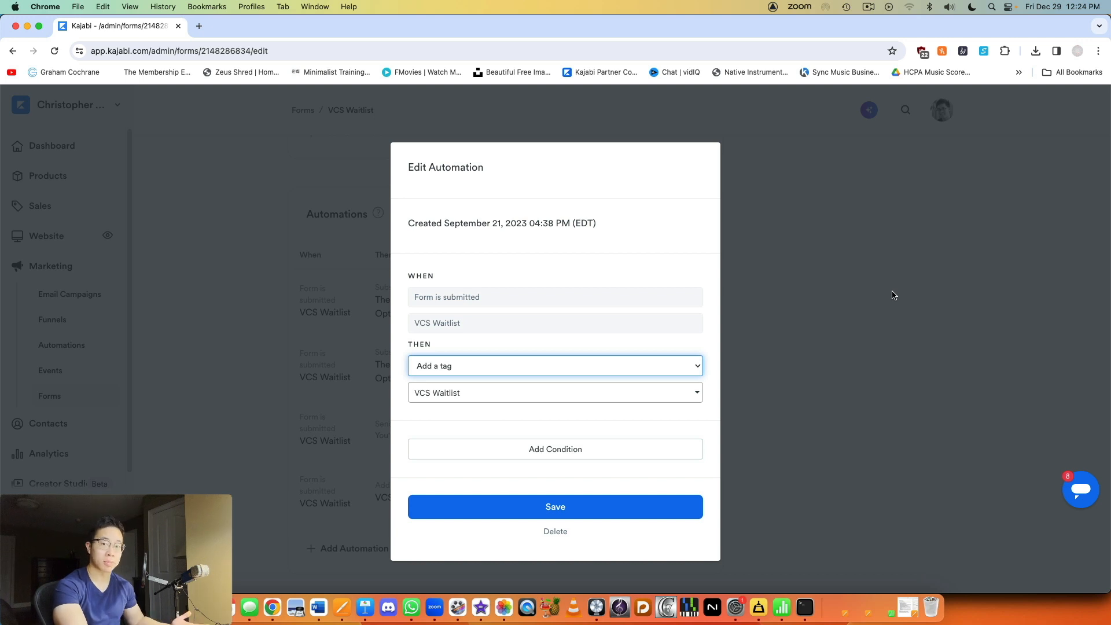
mouse_move(493, 353)
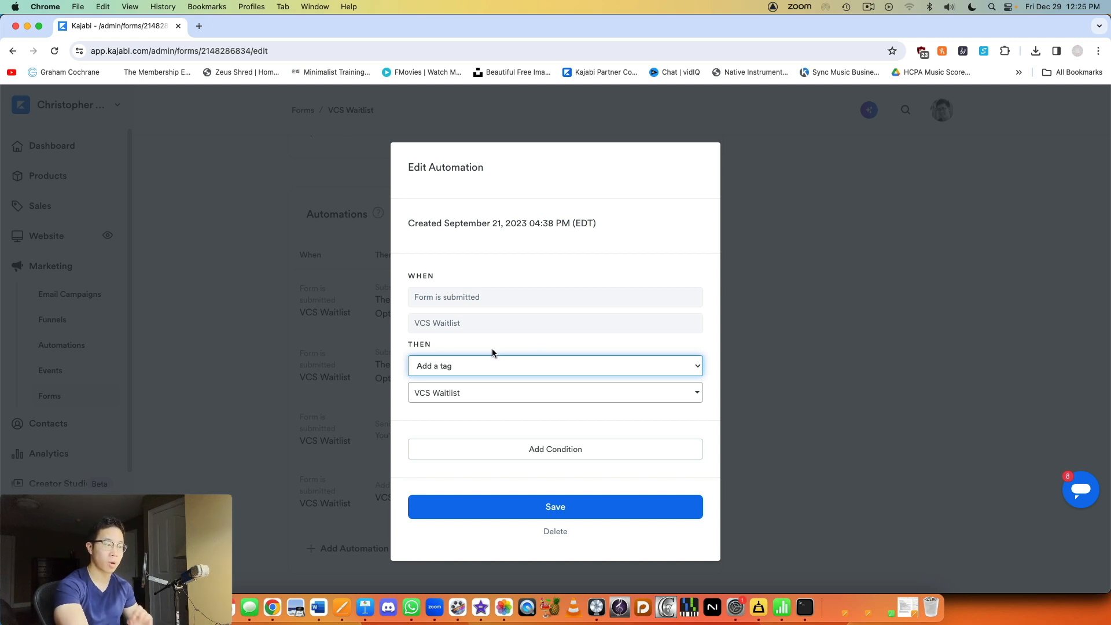
mouse_move(821, 352)
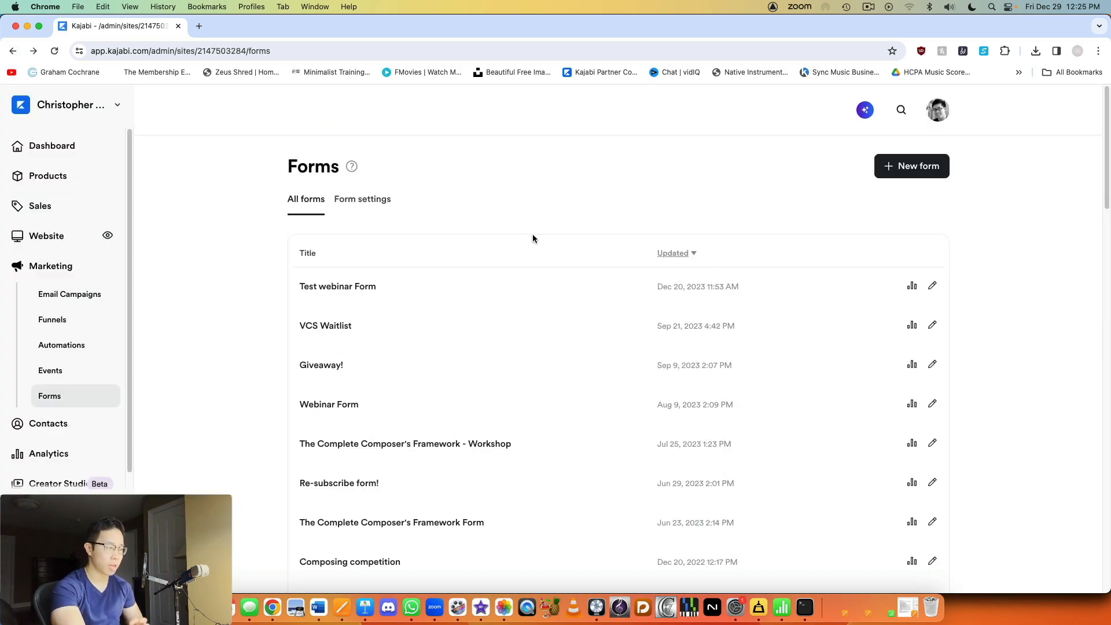
Bring the Giveaway! form's opt-in settings and three form fields into view.
click(321, 365)
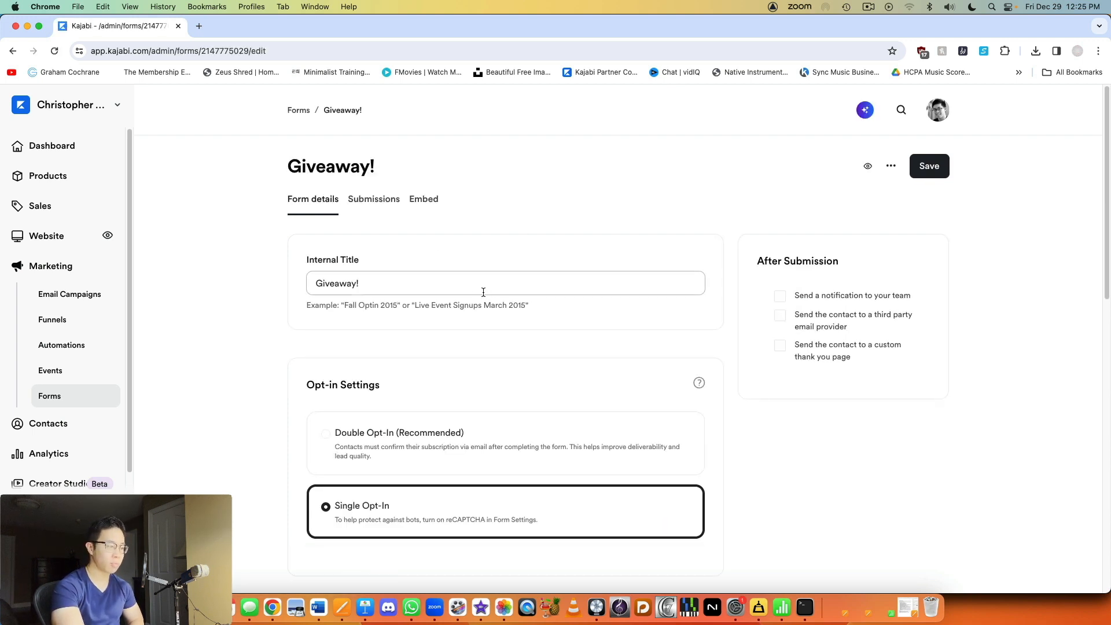
scroll(down, 3)
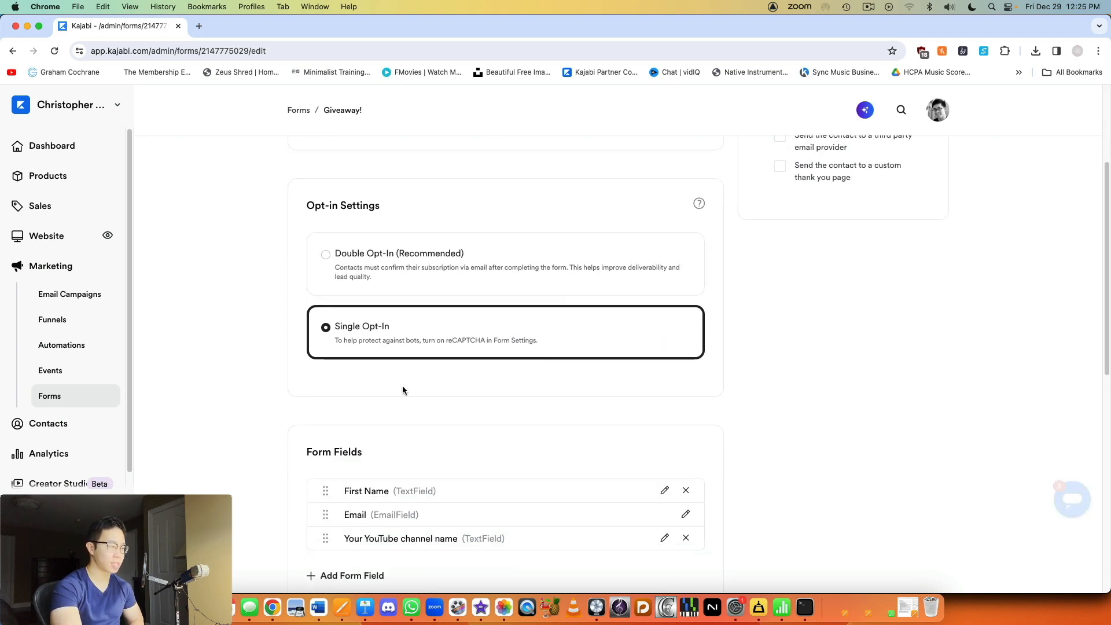
scroll(down, 3)
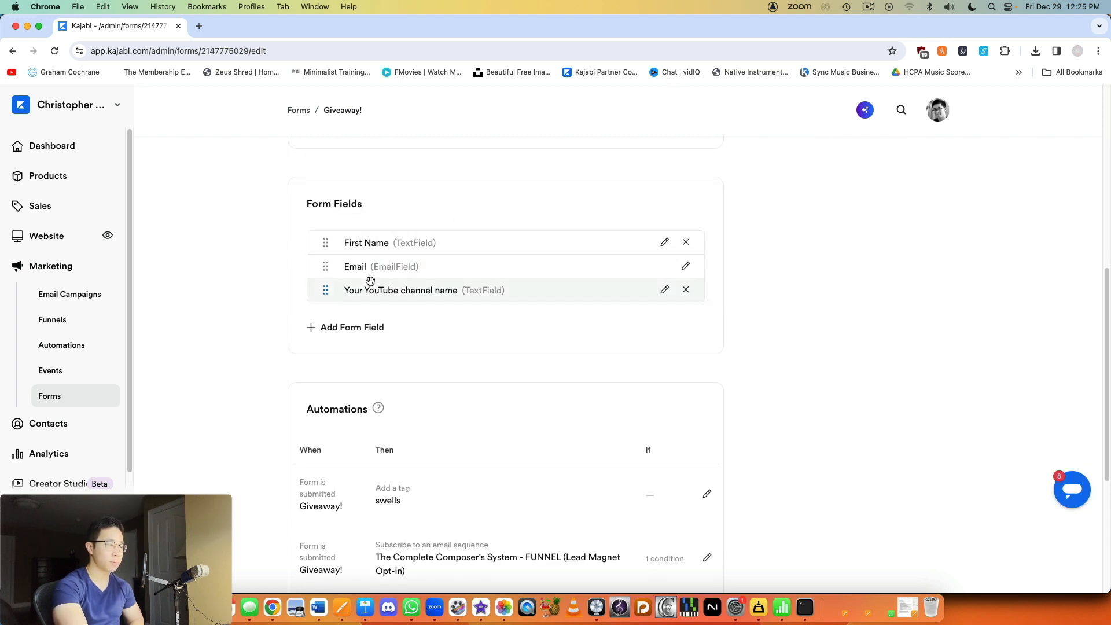
mouse_move(381, 291)
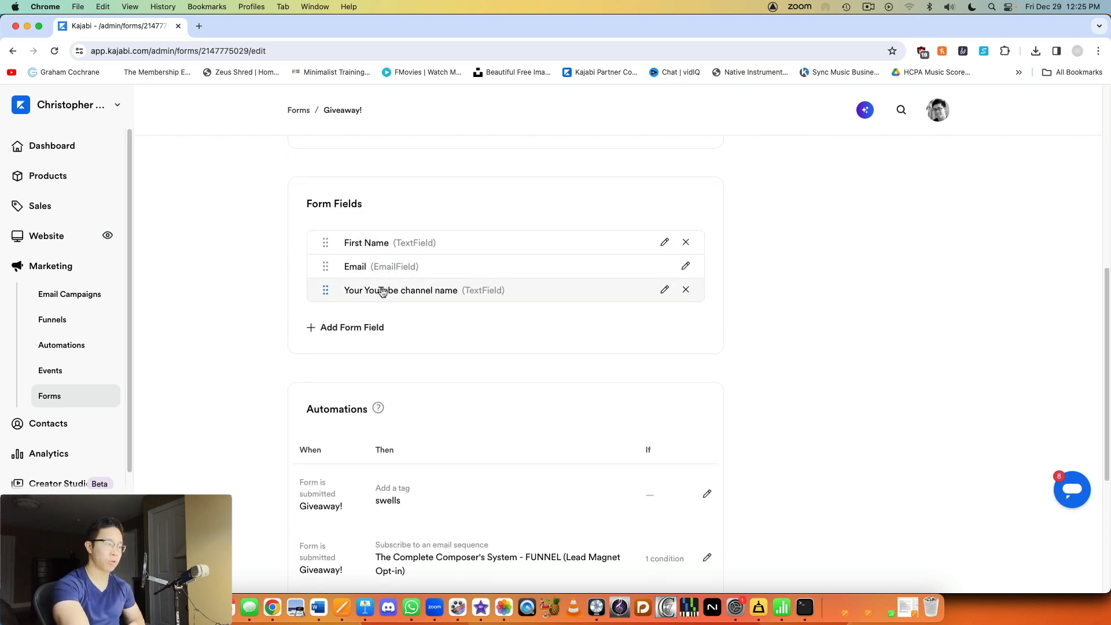
mouse_move(745, 305)
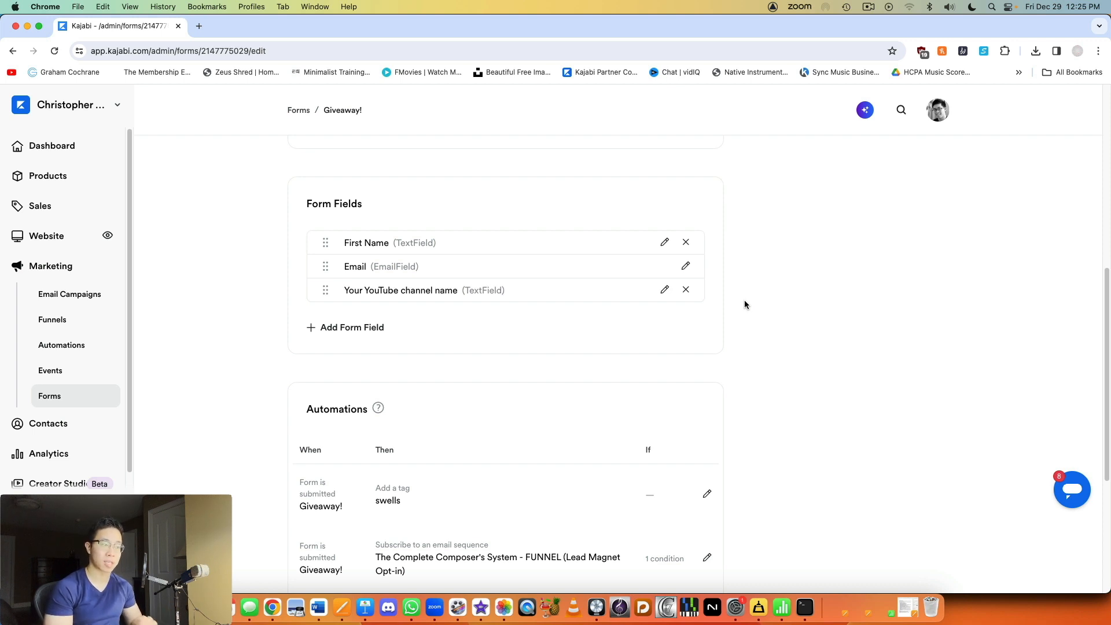
mouse_move(753, 238)
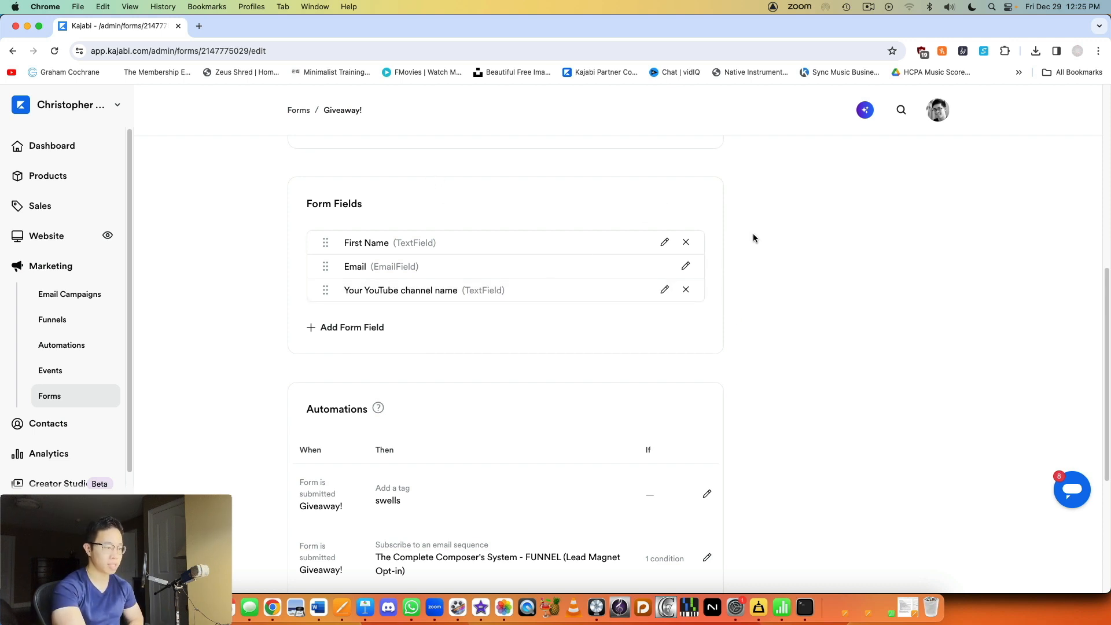
scroll(down, 3)
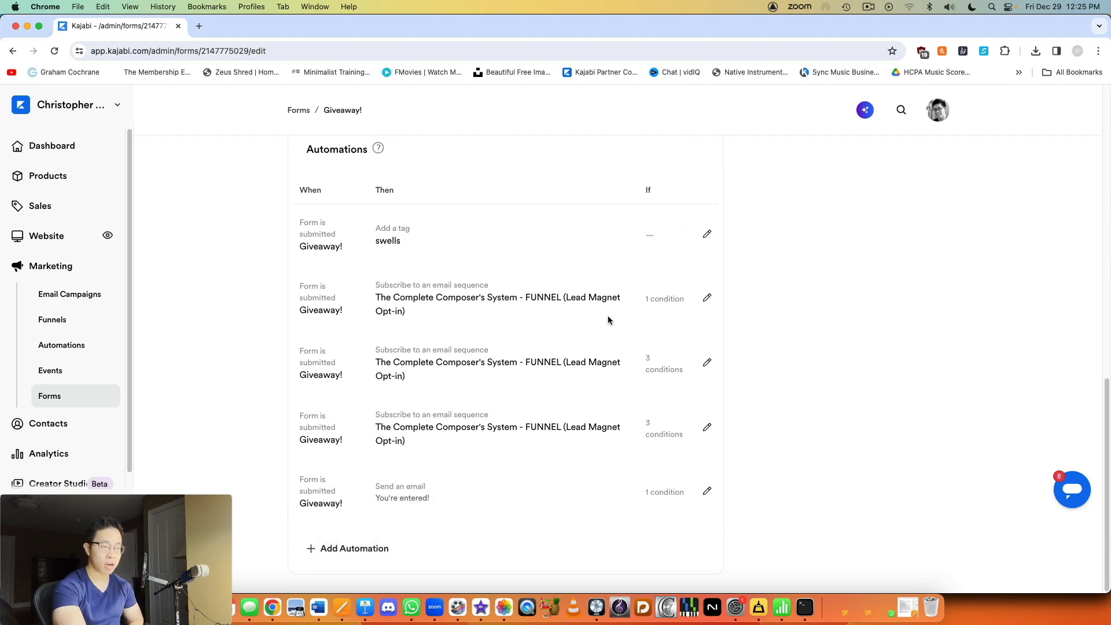
mouse_move(577, 502)
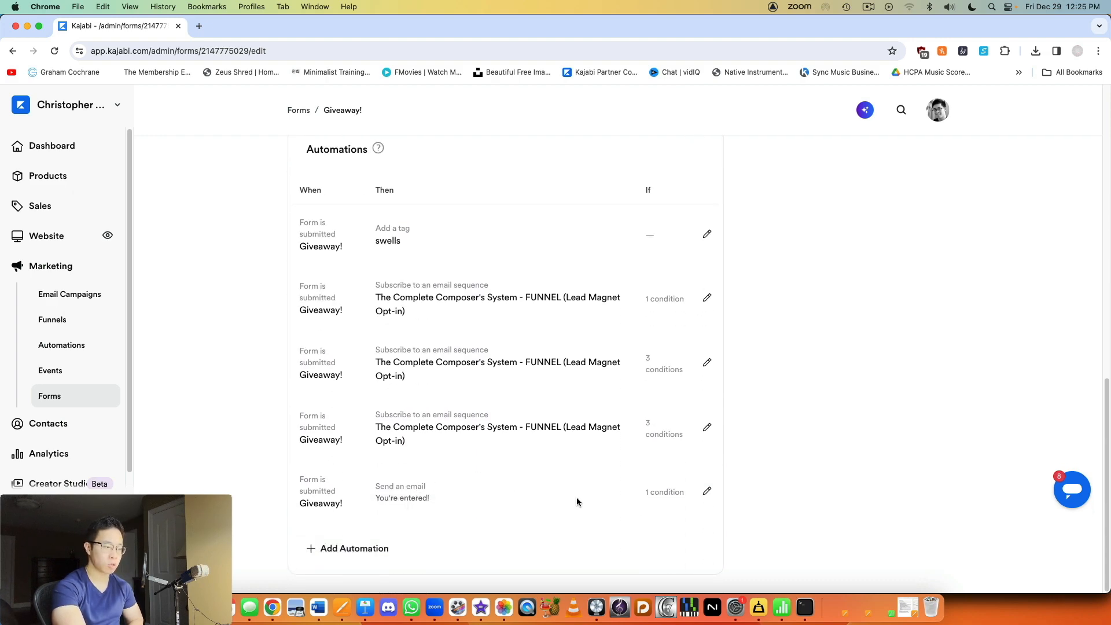
click(706, 491)
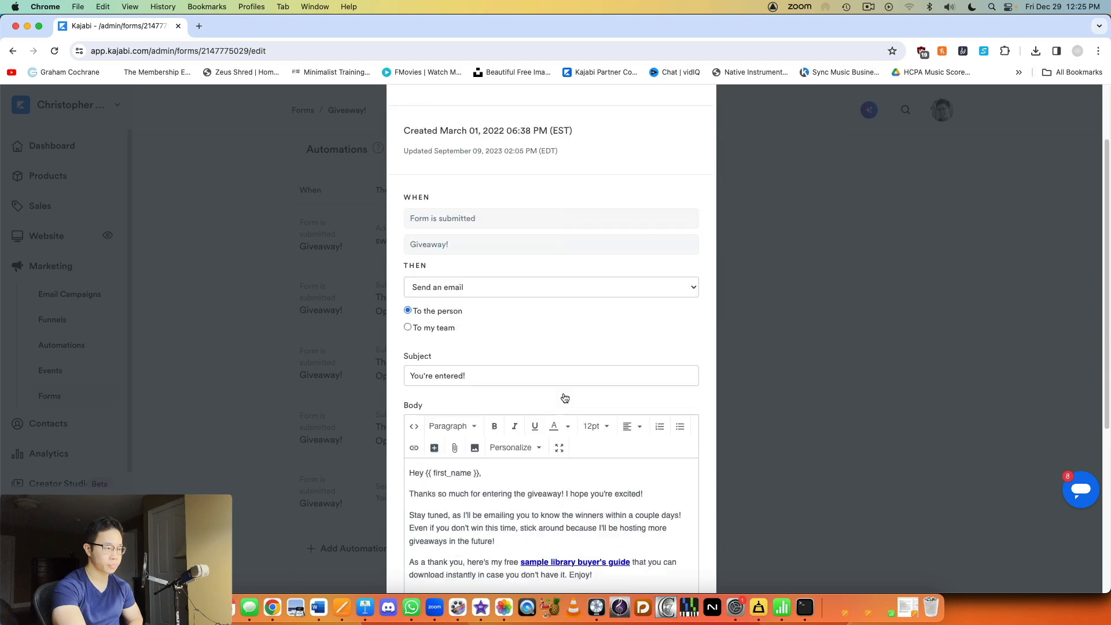
scroll(down, 3)
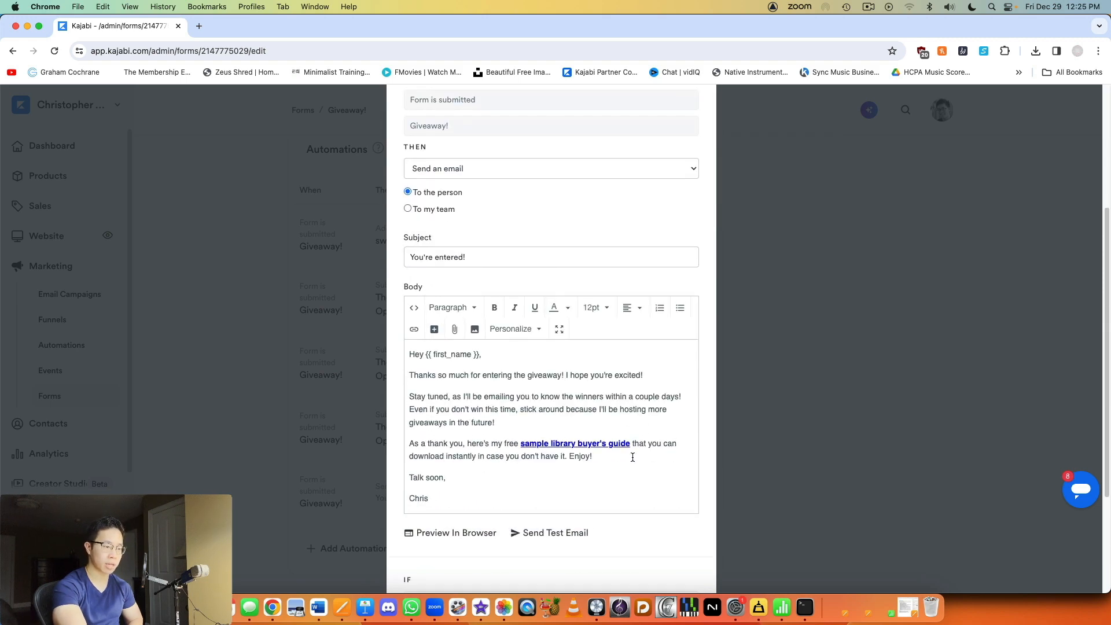
click(706, 490)
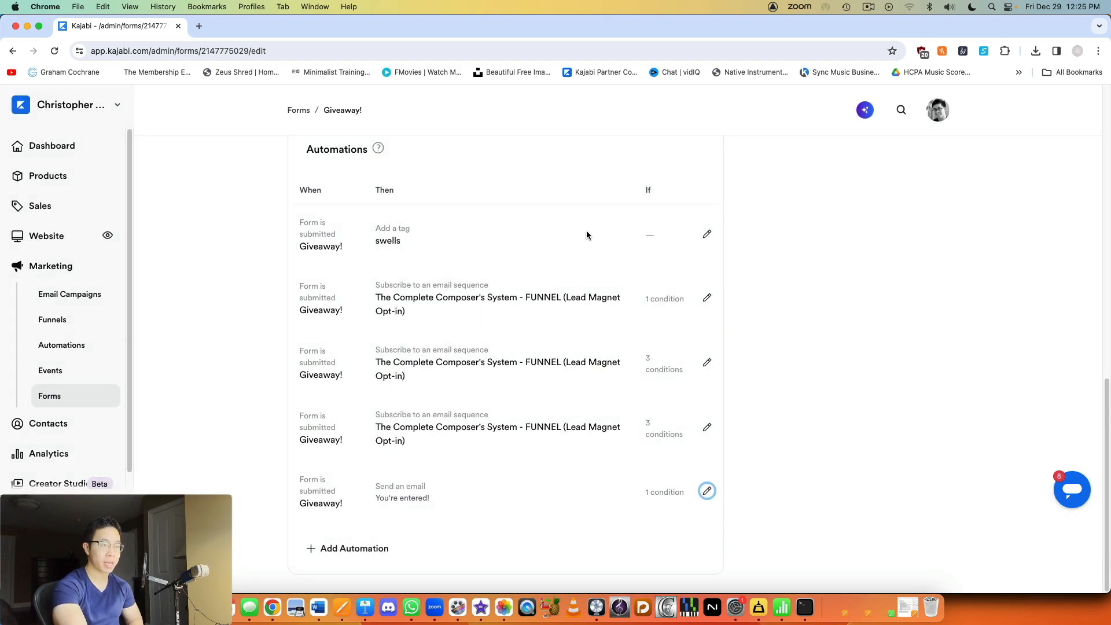
mouse_move(401, 228)
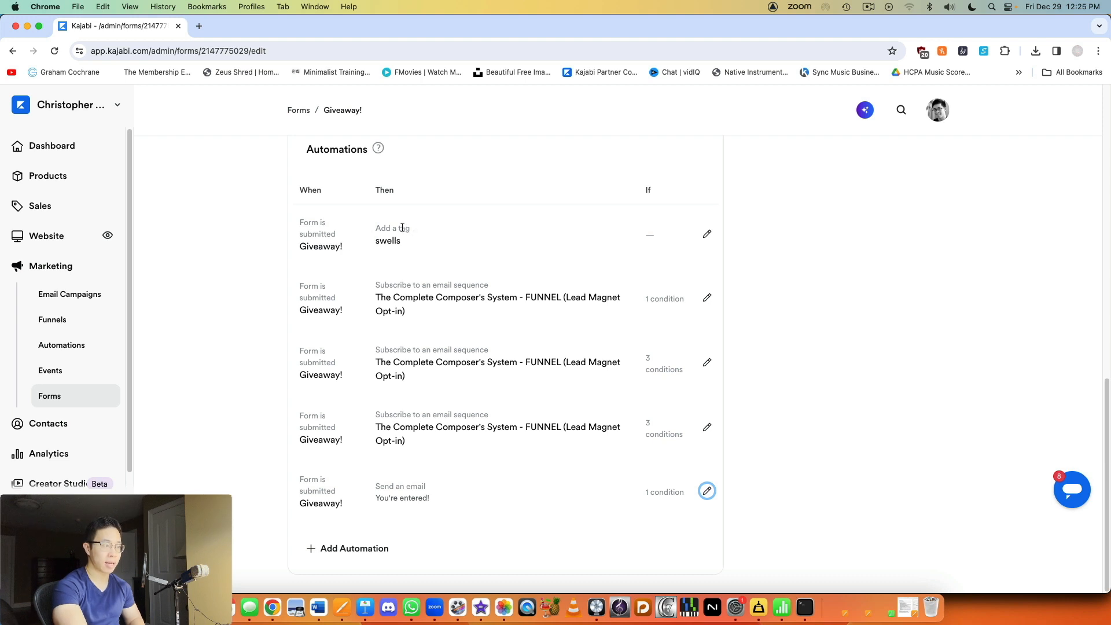
mouse_move(706, 235)
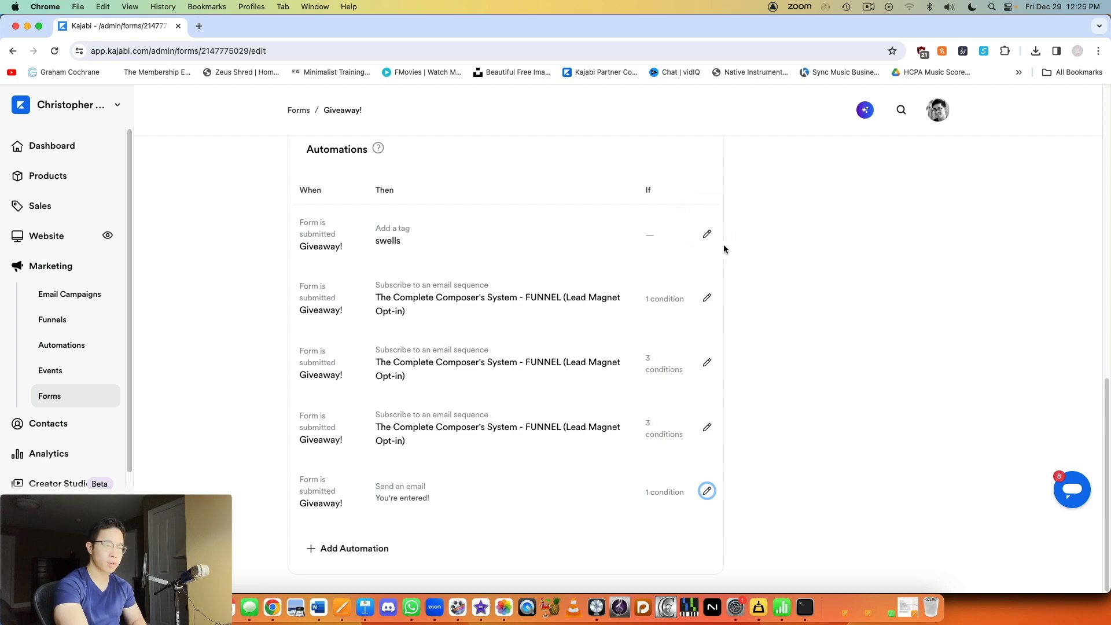
click(707, 234)
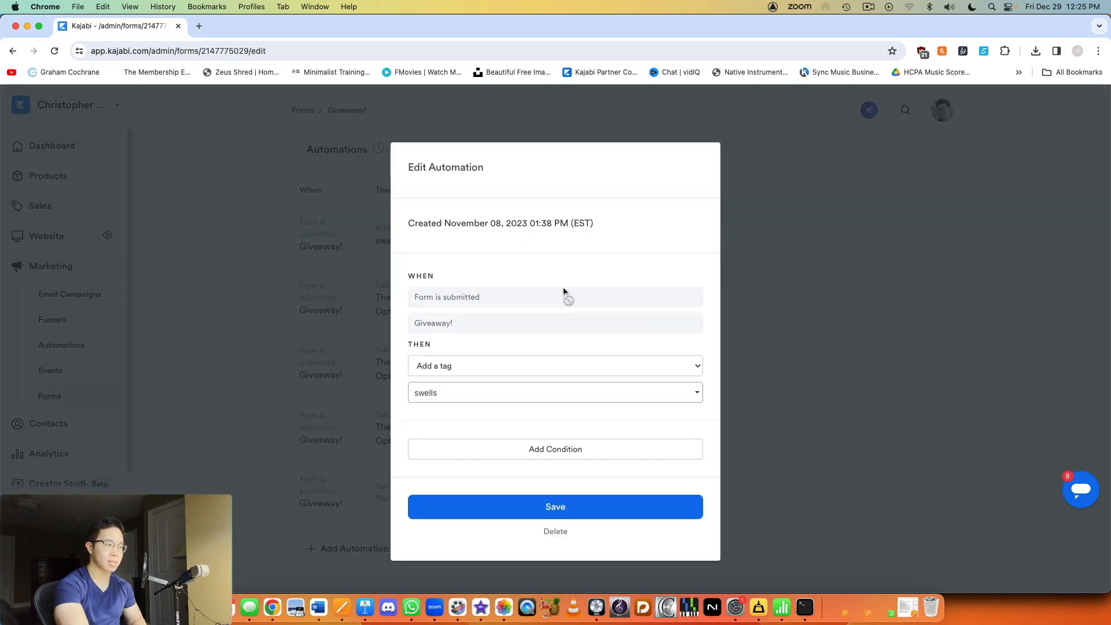
mouse_move(481, 316)
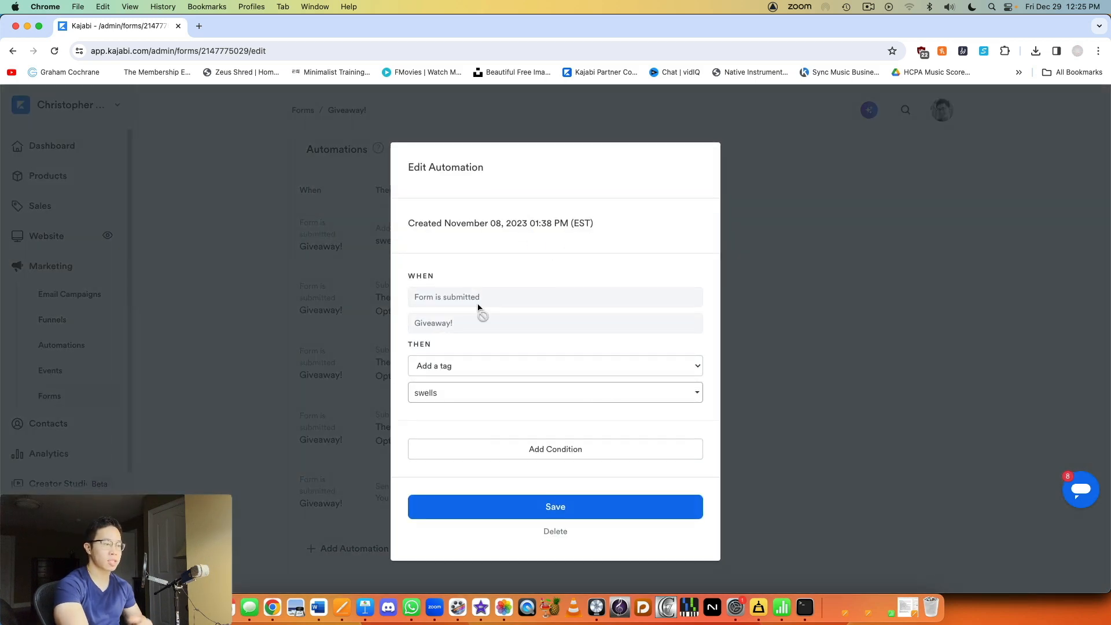
mouse_move(1000, 338)
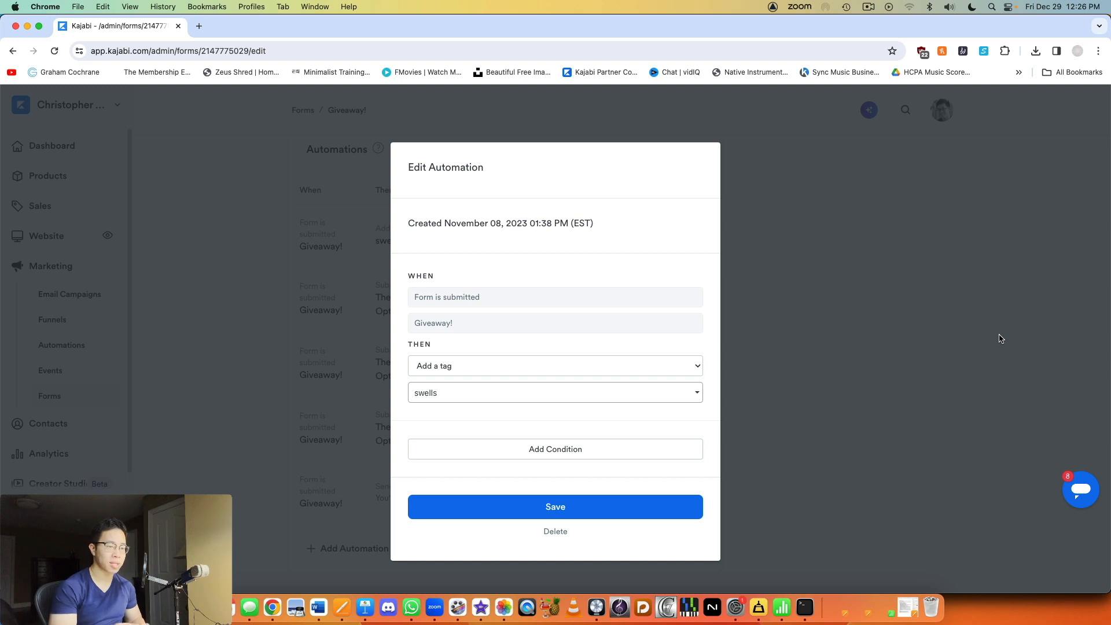
mouse_move(942, 174)
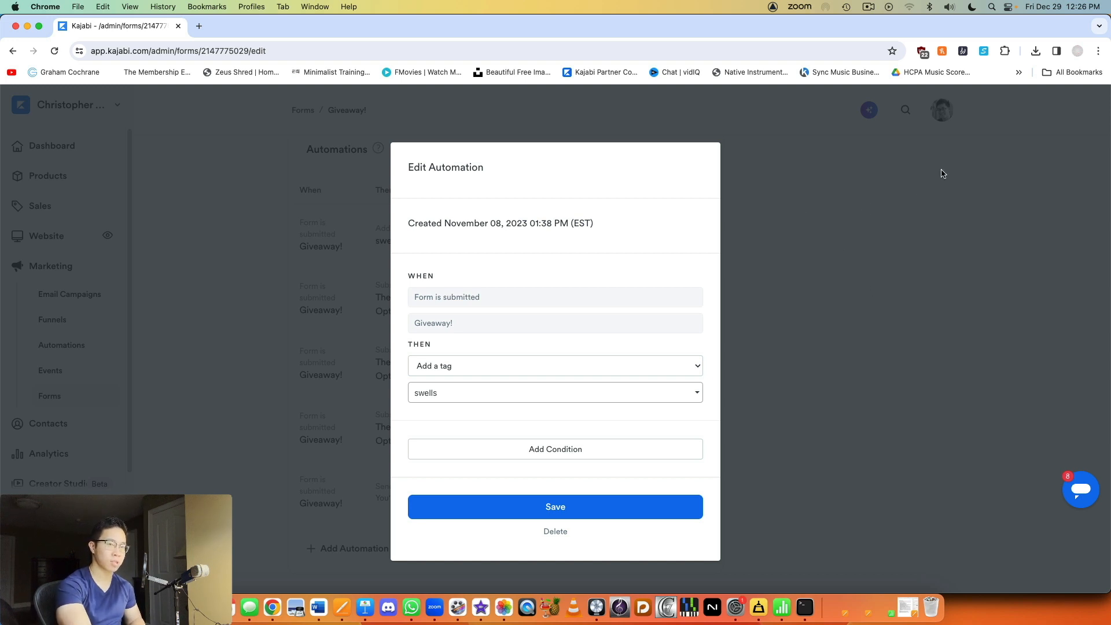
mouse_move(839, 234)
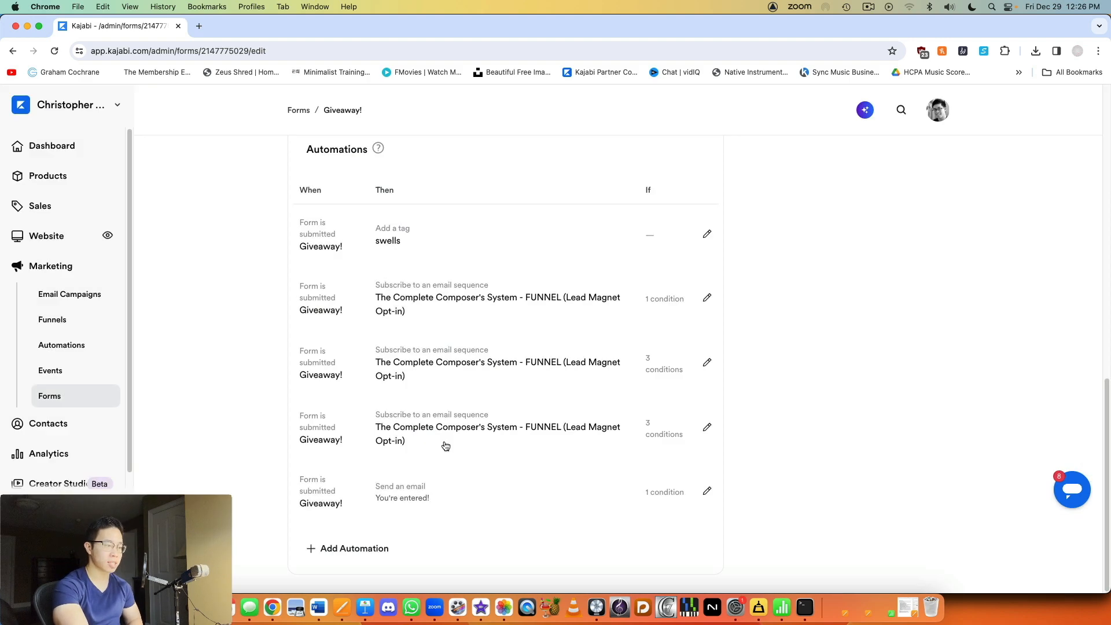
mouse_move(709, 491)
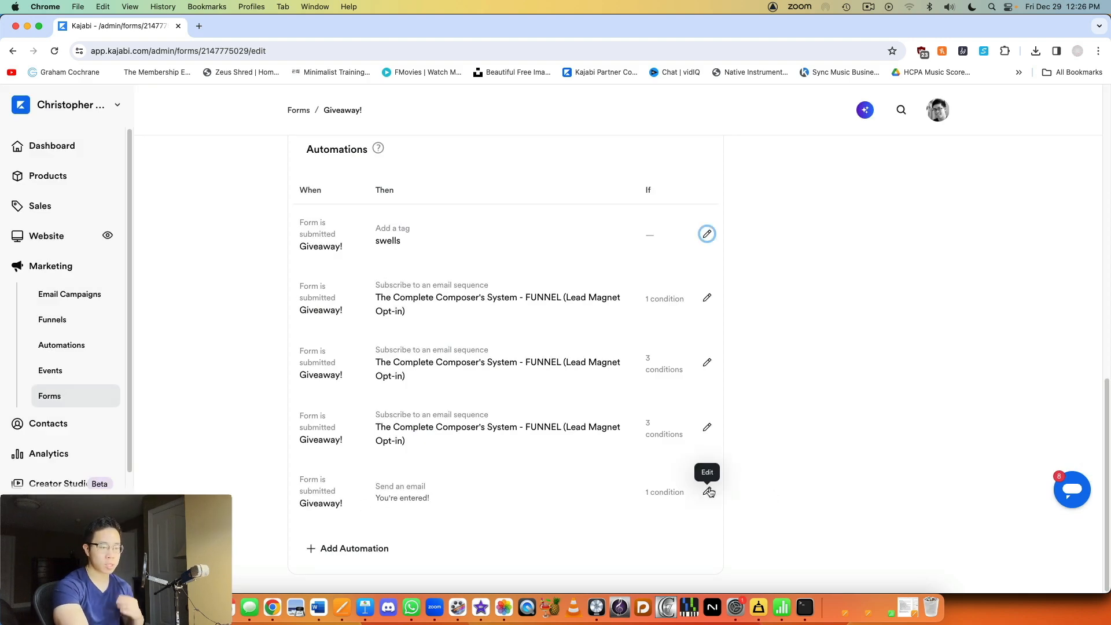
mouse_move(786, 383)
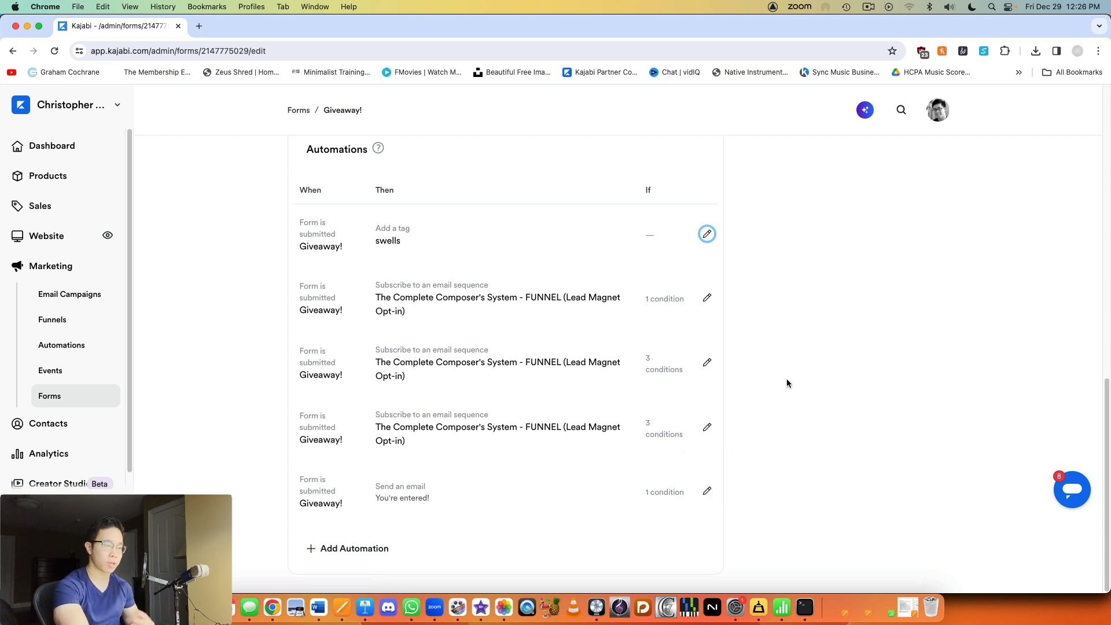
mouse_move(337, 231)
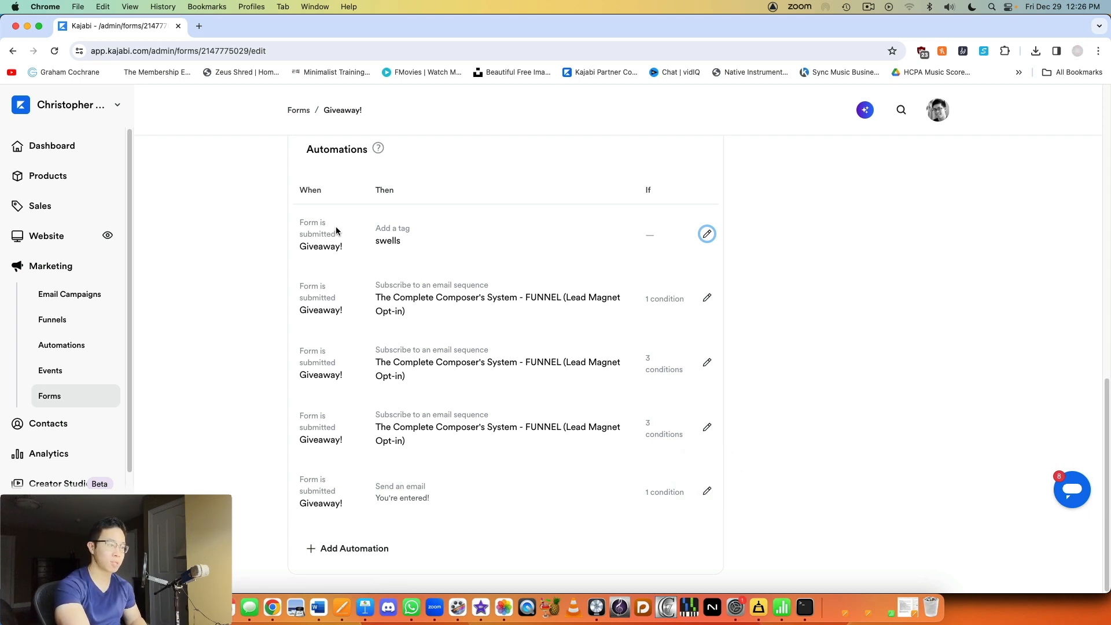
mouse_move(833, 237)
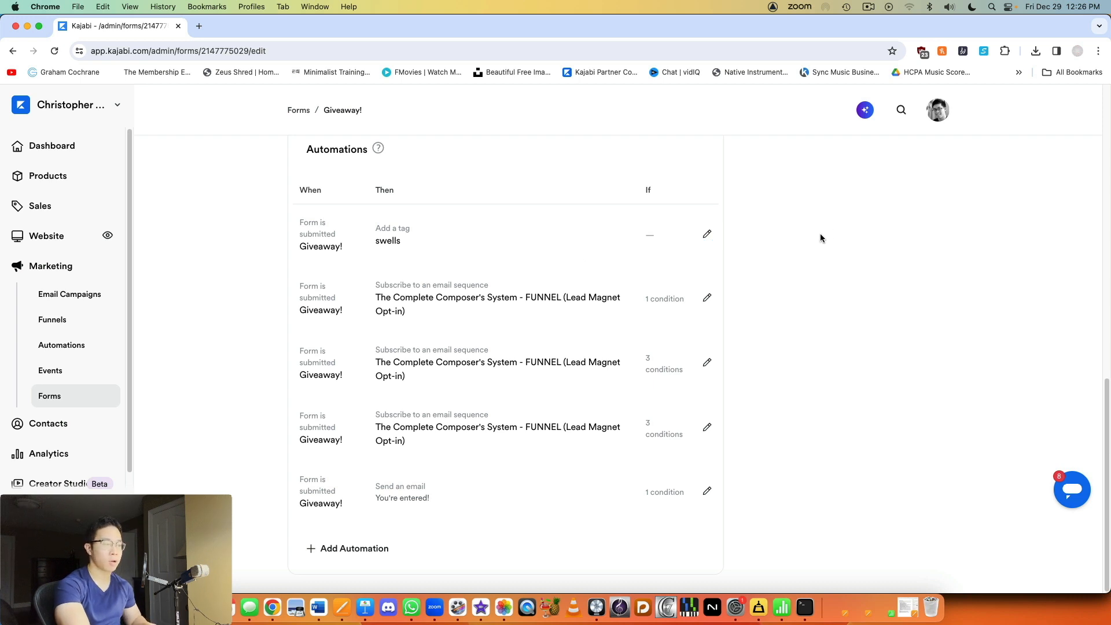
mouse_move(808, 249)
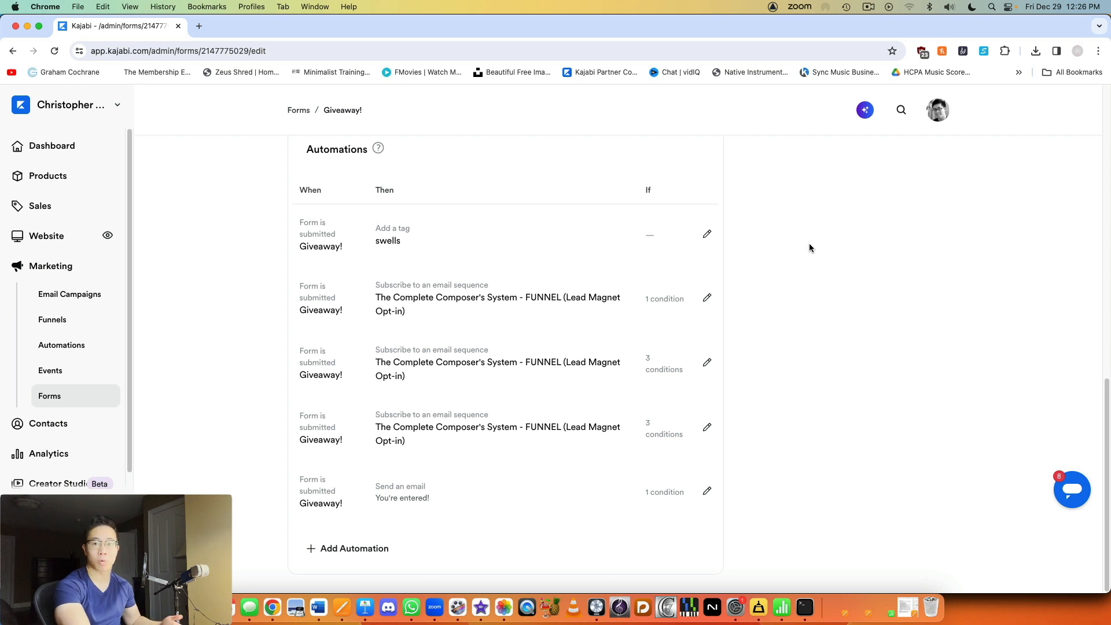
mouse_move(708, 234)
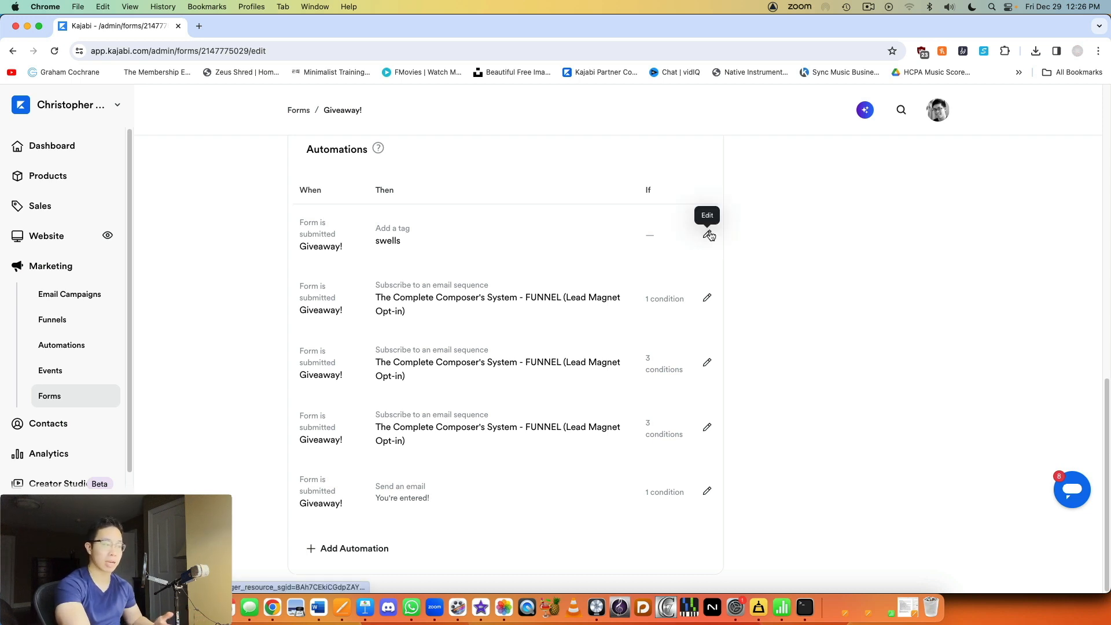
mouse_move(864, 227)
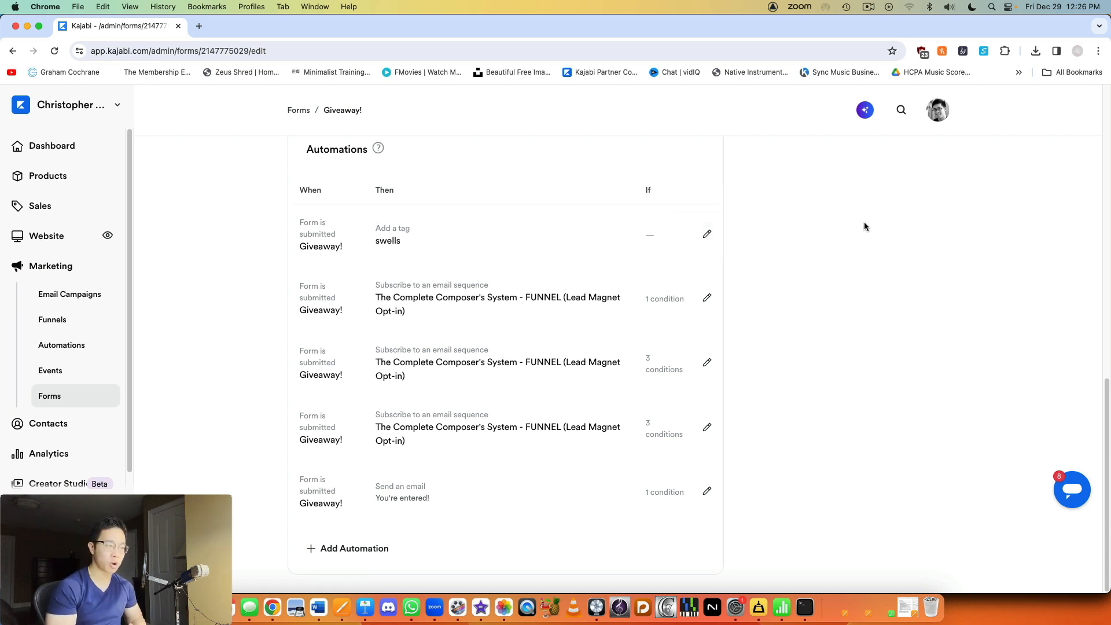